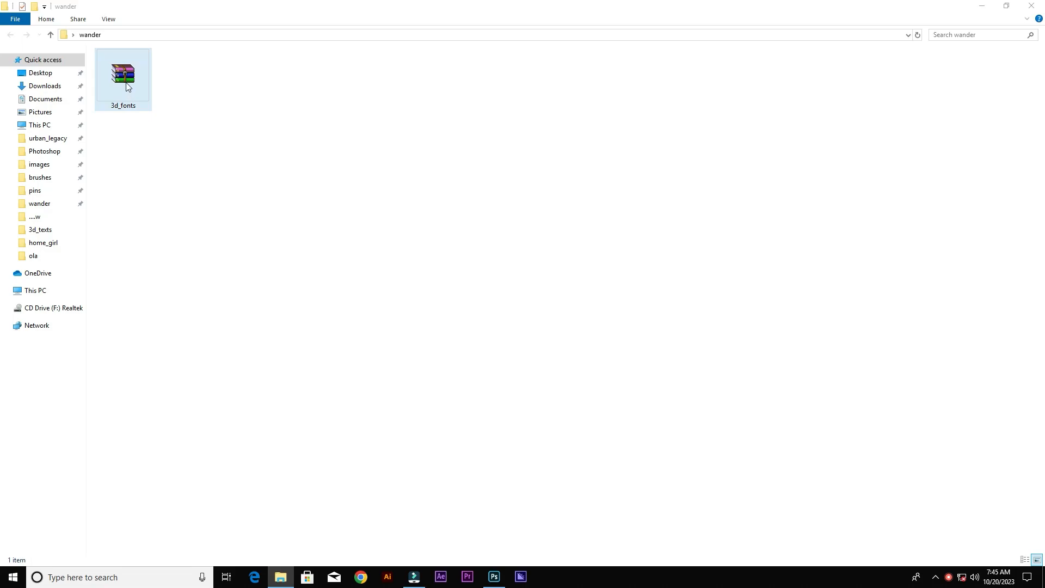
Extract the 3d_fonts archive into the wander folder and select the resulting 3d_fonts folder
{"action": "right_click", "coordinate": [123, 73]}
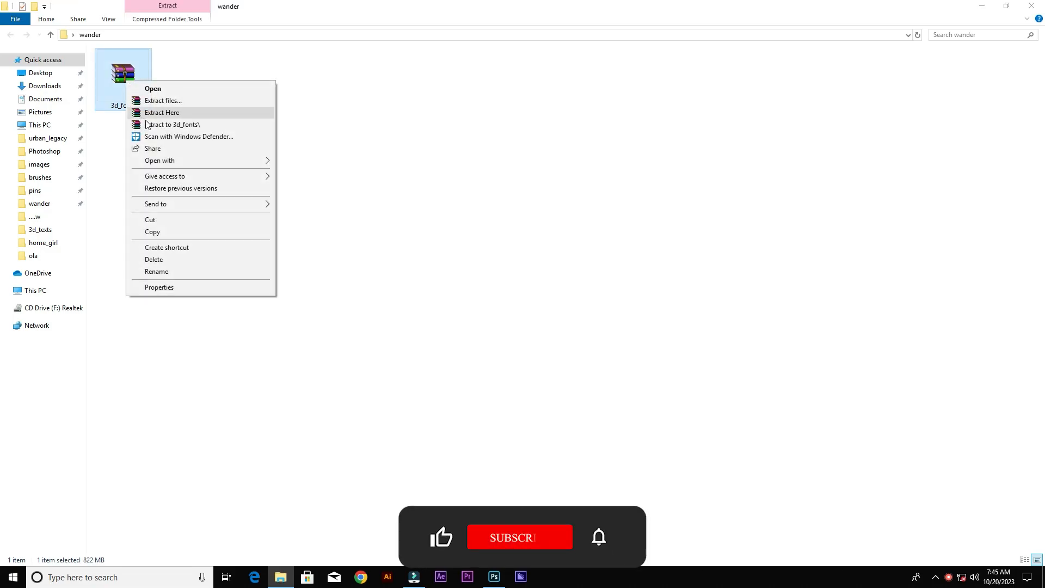
{"action": "left_click", "coordinate": [161, 112]}
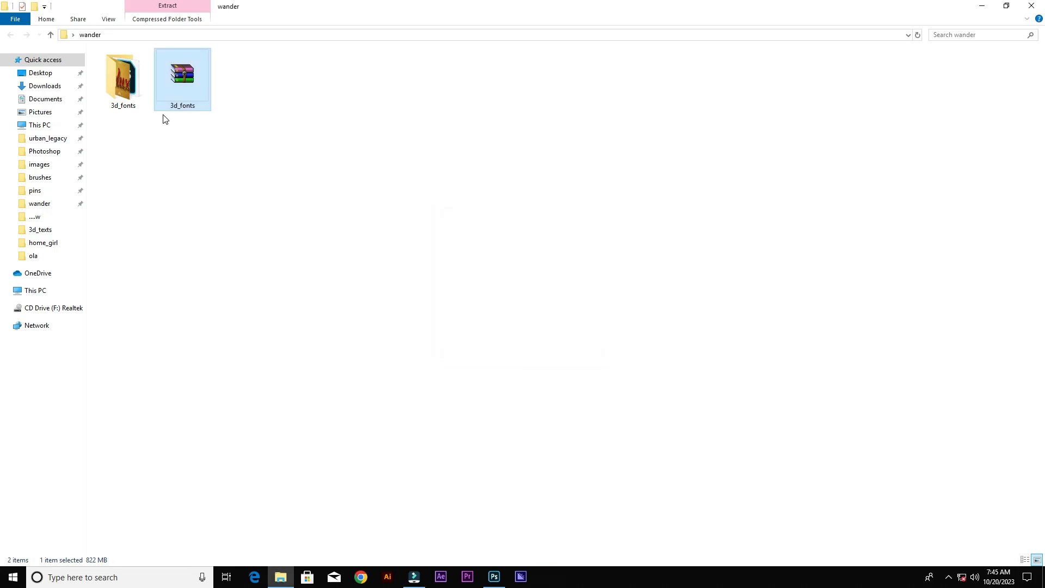
{"action": "left_click", "coordinate": [121, 76]}
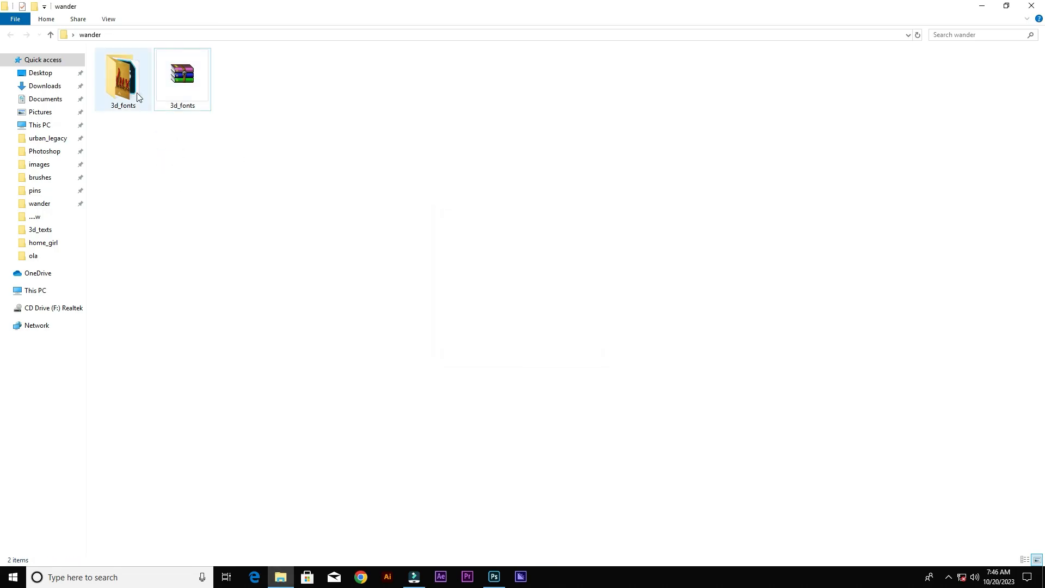
Open the 3d_fonts folder and show its 70 templates as extra-large thumbnails
{"action": "double_click", "coordinate": [121, 76]}
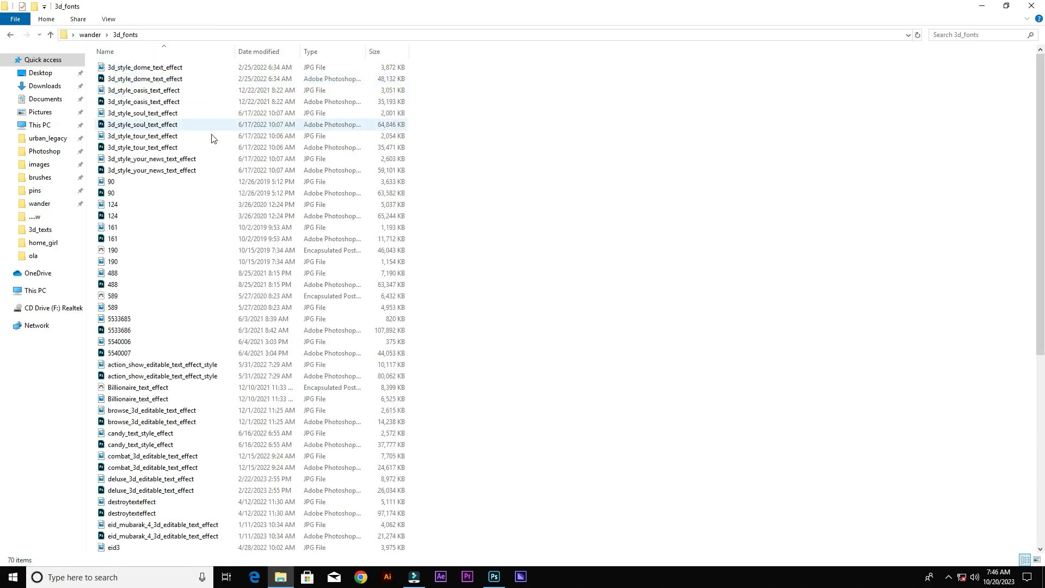
{"action": "scroll", "scroll_direction": "down", "scroll_amount": 3}
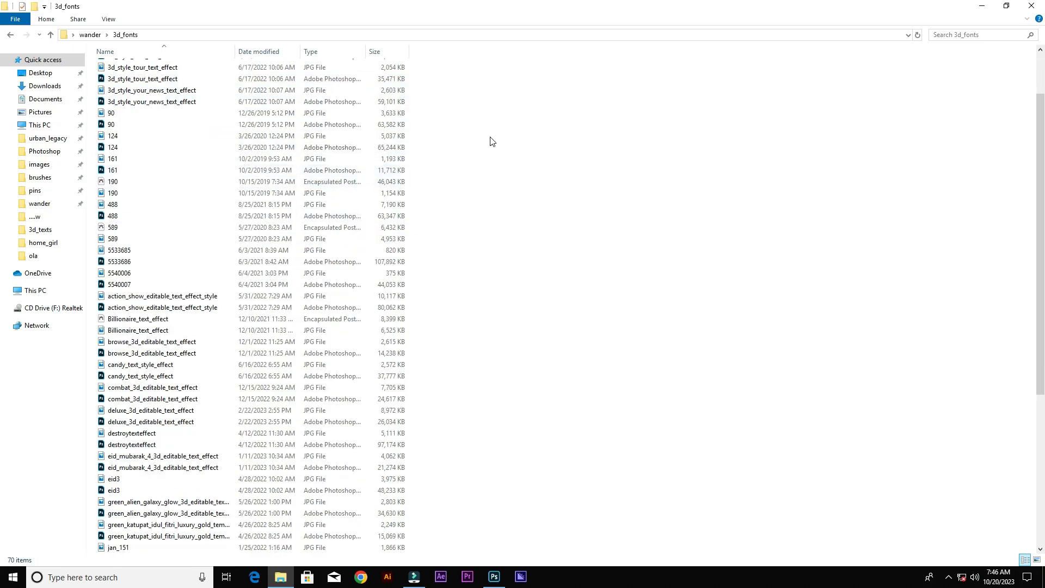
{"action": "right_click", "coordinate": [492, 140]}
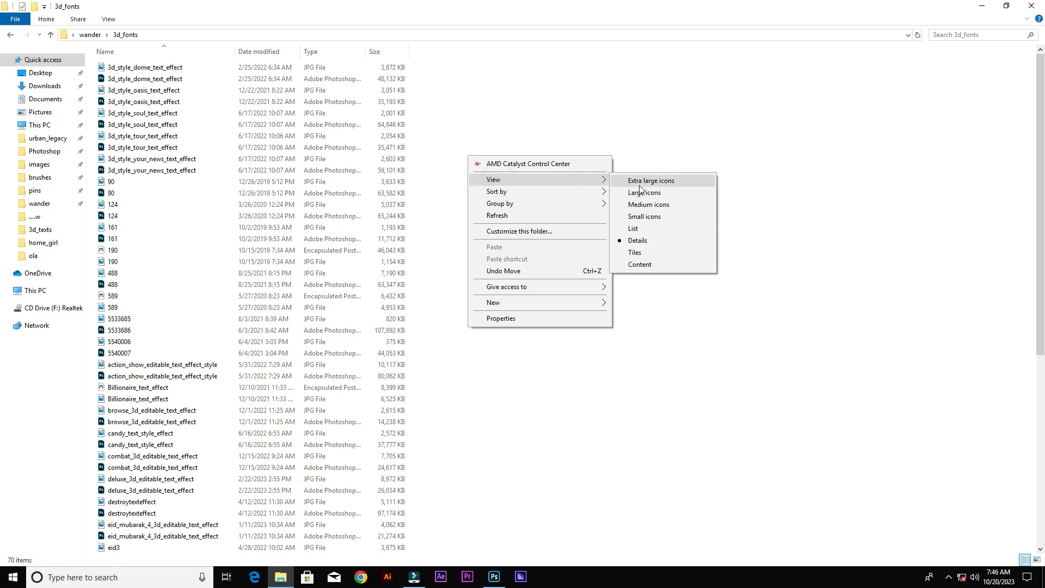
{"action": "left_click", "coordinate": [643, 193]}
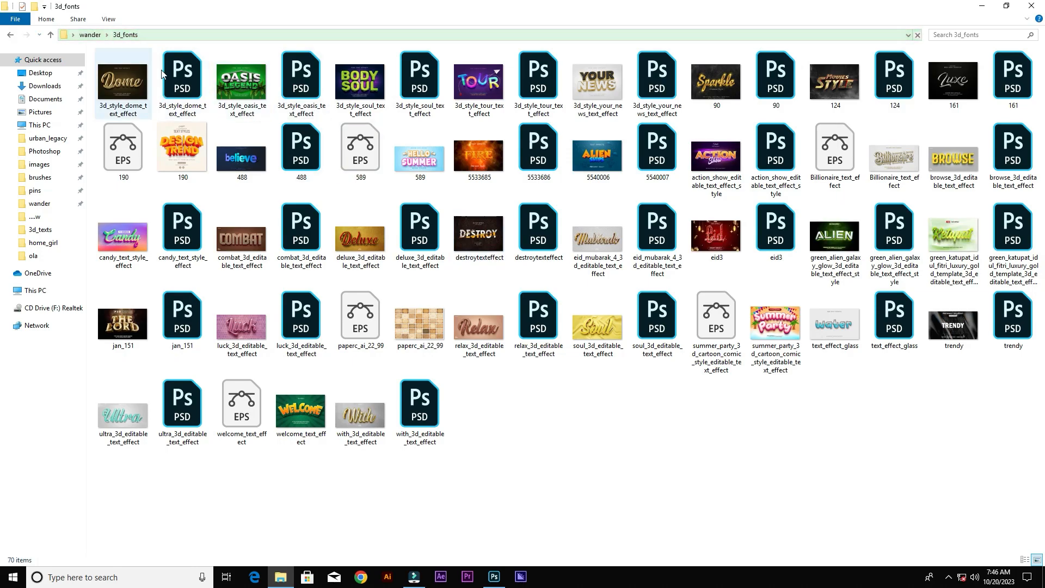
Preview the Dome text effect image and select the Dome template file
{"action": "left_click", "coordinate": [123, 83]}
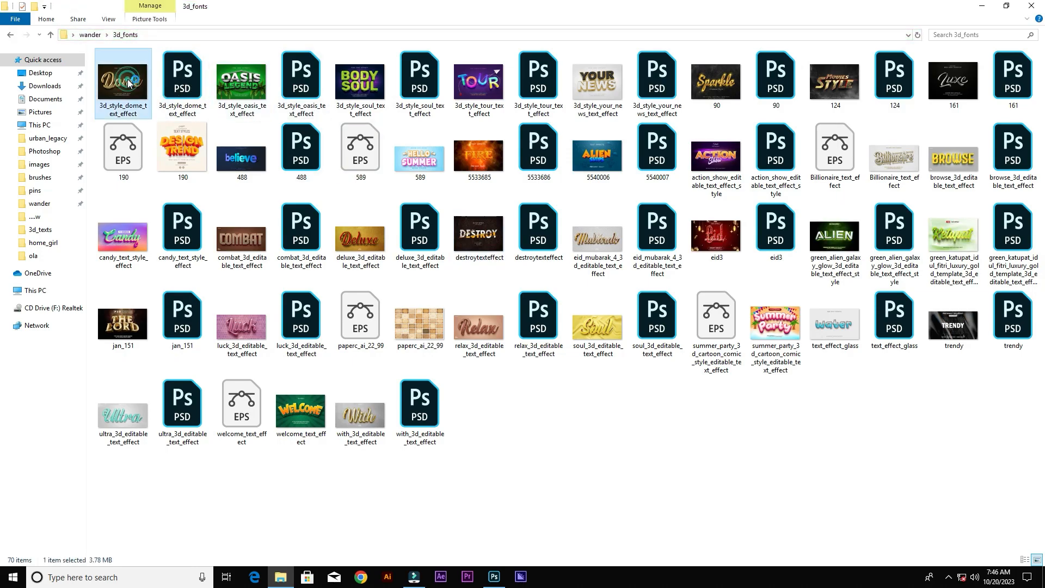
{"action": "double_click", "coordinate": [123, 80]}
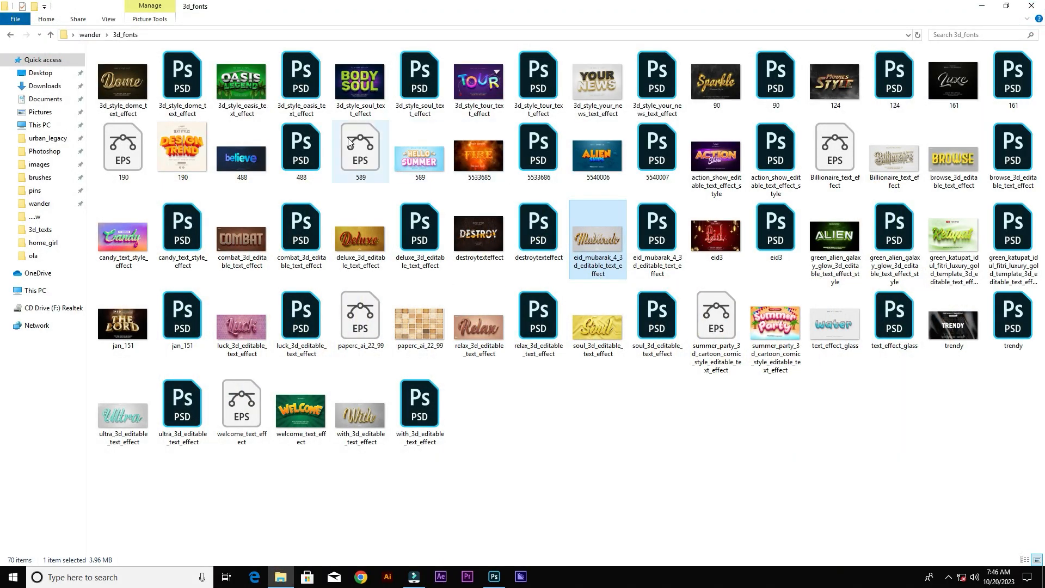
{"action": "left_click", "coordinate": [123, 79]}
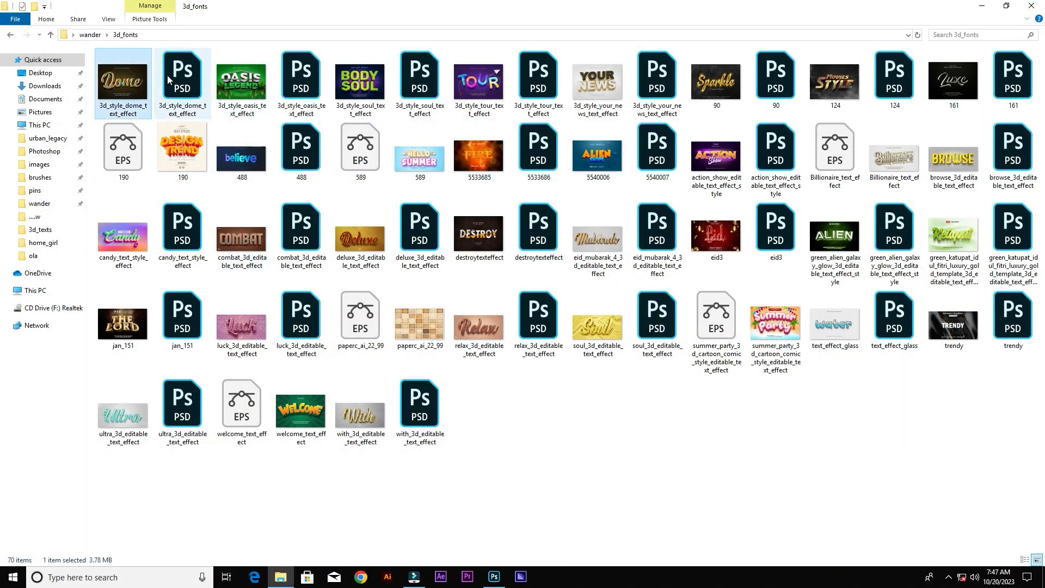
Open the Dome PSD in Photoshop and expand its Text effect group
{"action": "double_click", "coordinate": [123, 80]}
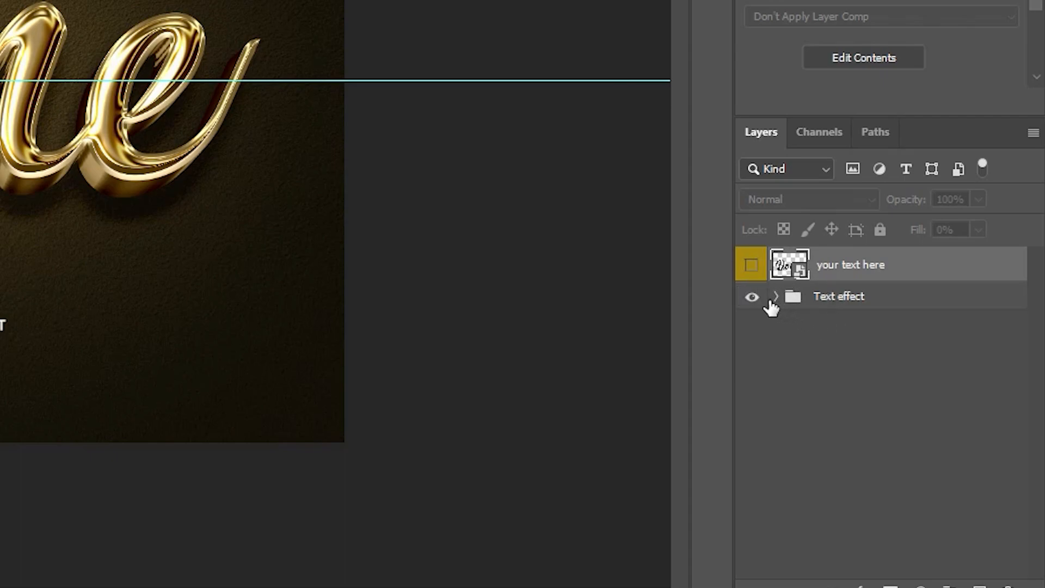
{"action": "left_click", "coordinate": [838, 296]}
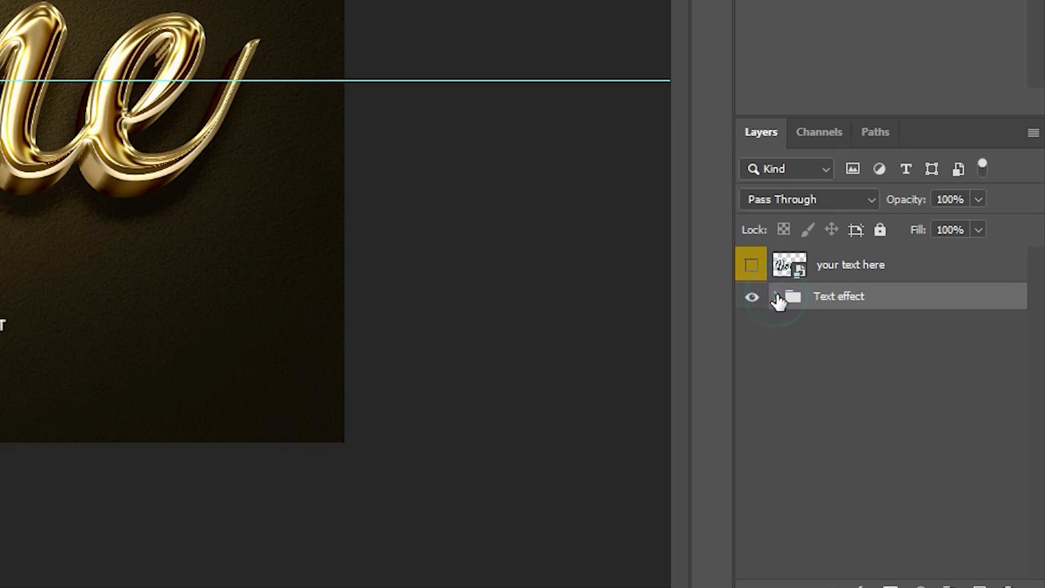
{"action": "left_click", "coordinate": [777, 296]}
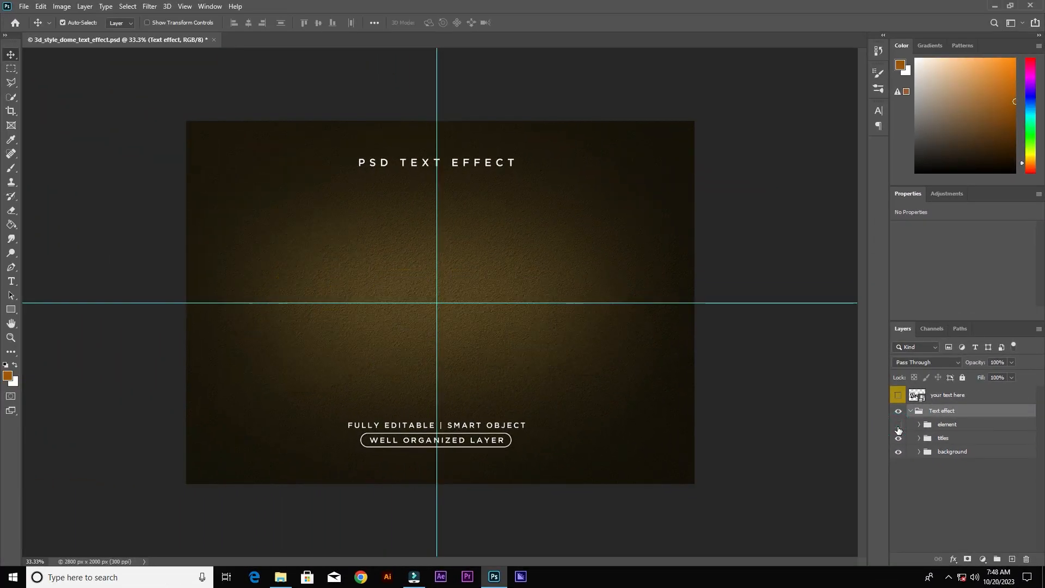
Show the gold Dome lettering and toggle the title captions off and back on
{"action": "left_click", "coordinate": [898, 427]}
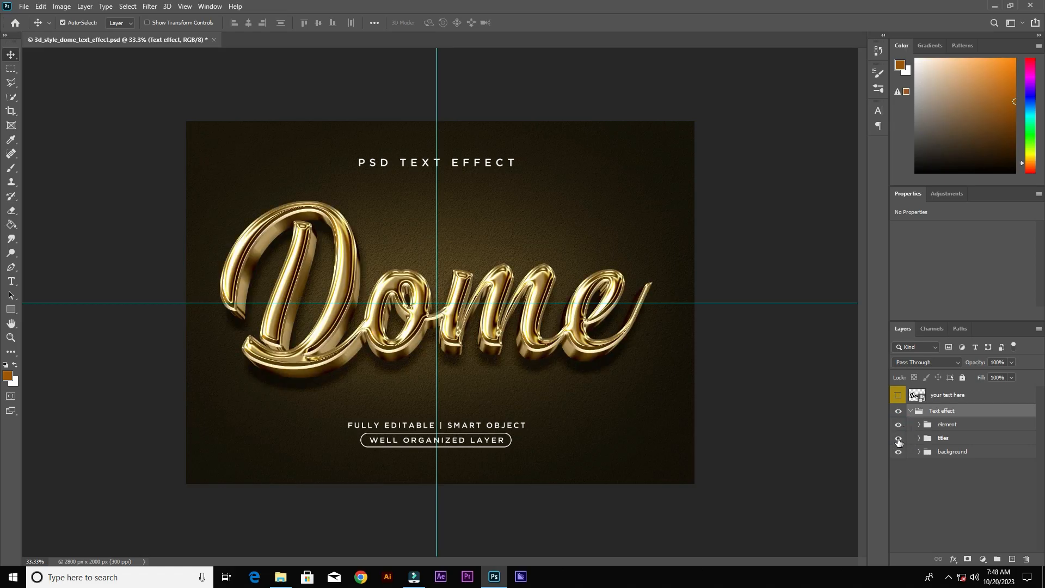
{"action": "left_click", "coordinate": [897, 437]}
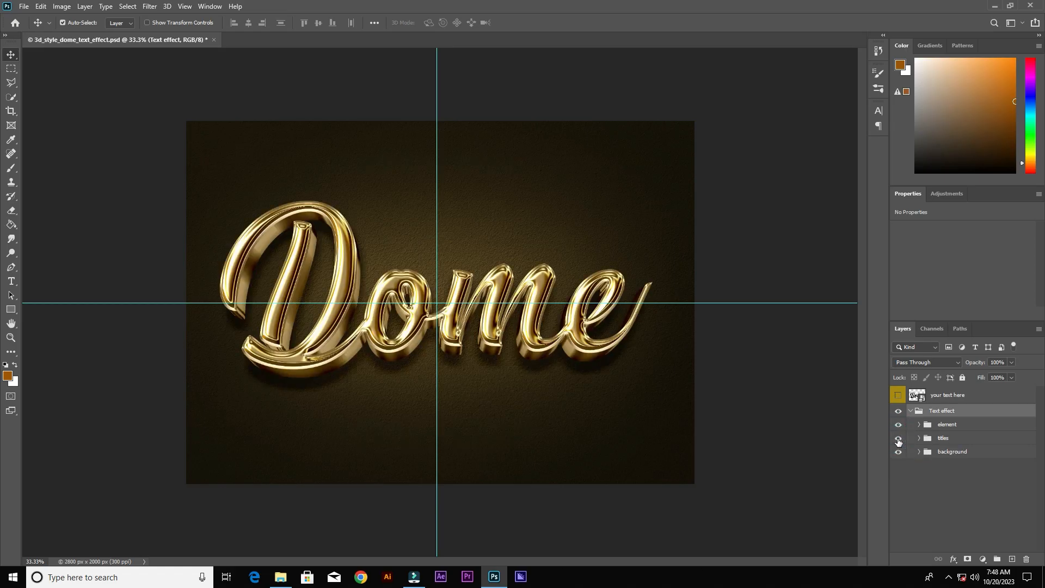
{"action": "left_click", "coordinate": [898, 437]}
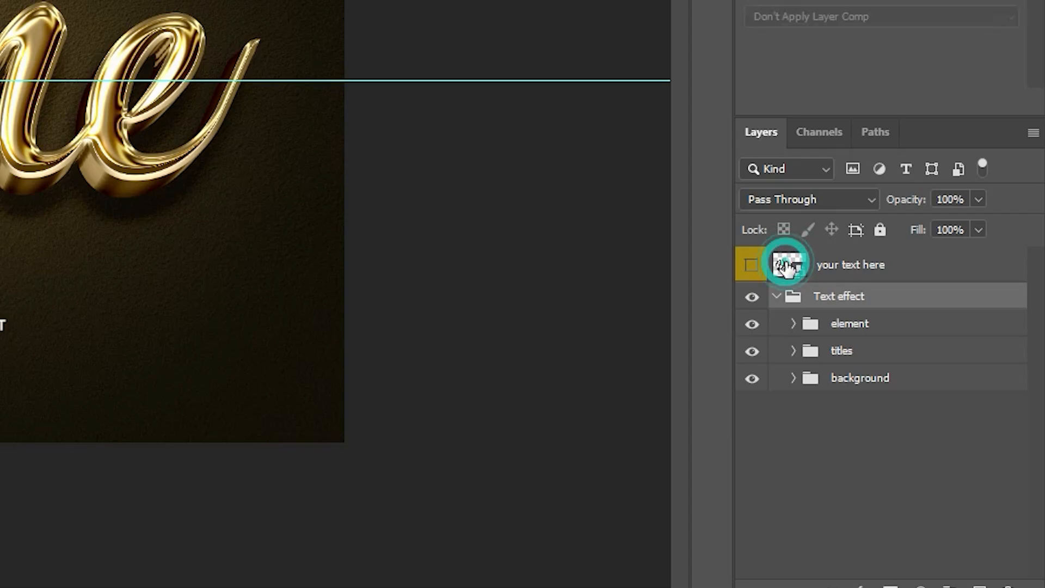
Open the 'your text here' smart object and dismiss the Missing Fonts warning without resolving
{"action": "double_click", "coordinate": [787, 264]}
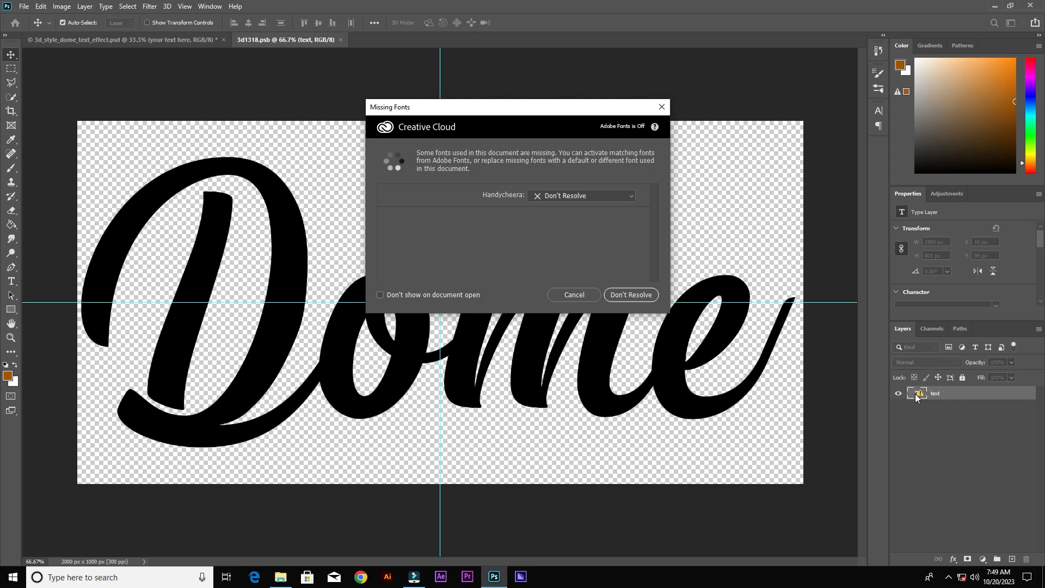
{"action": "mouse_move", "coordinate": [540, 163]}
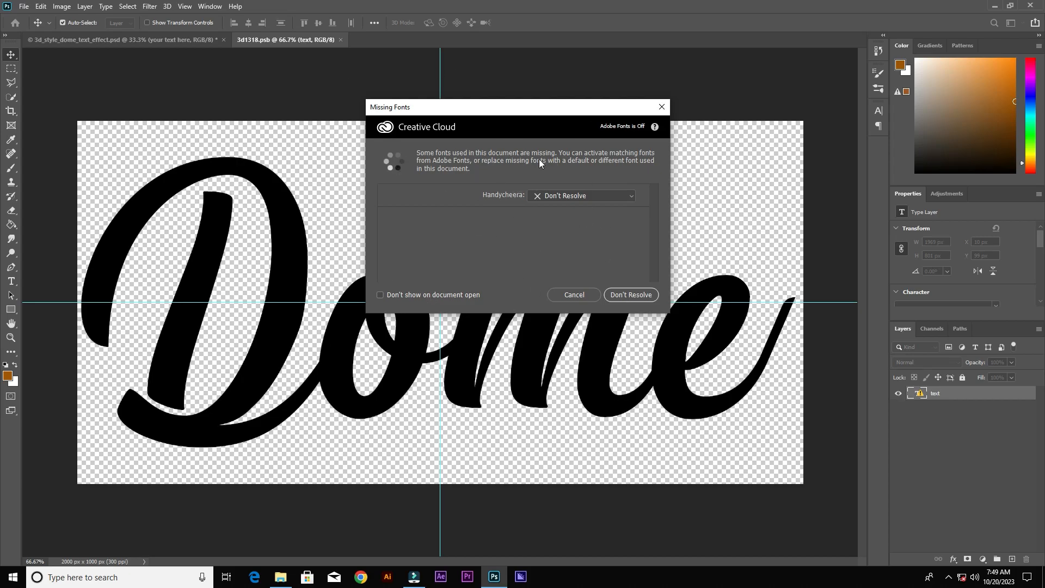
{"action": "mouse_move", "coordinate": [233, 370]}
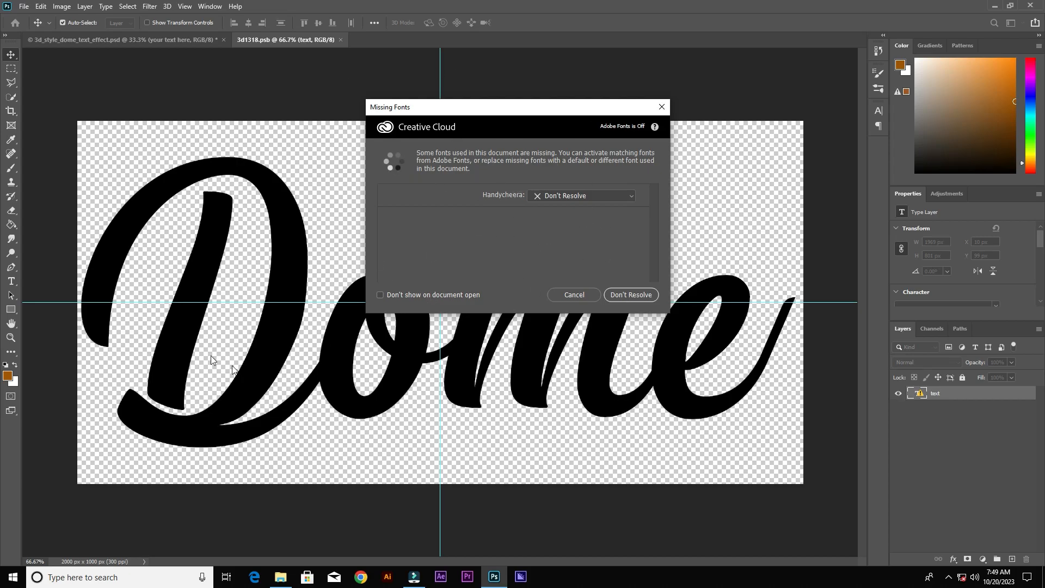
{"action": "mouse_move", "coordinate": [619, 295]}
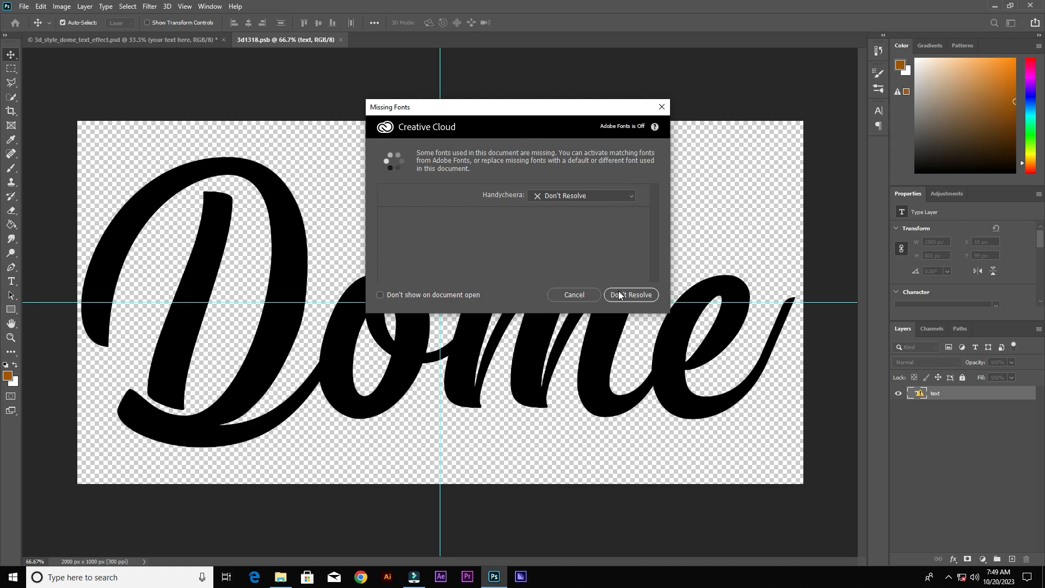
{"action": "left_click", "coordinate": [630, 295]}
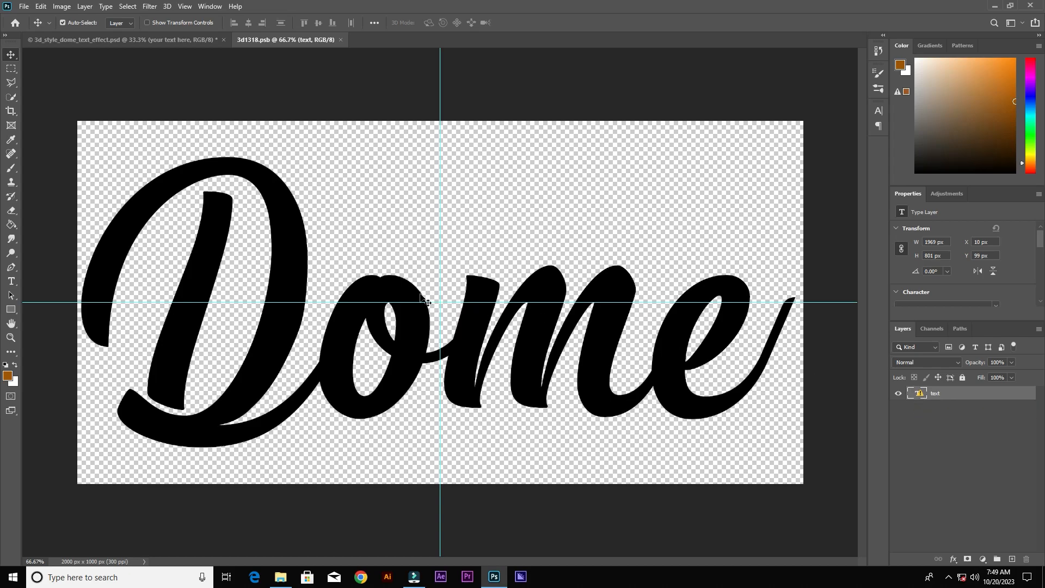
{"action": "mouse_move", "coordinate": [20, 248]}
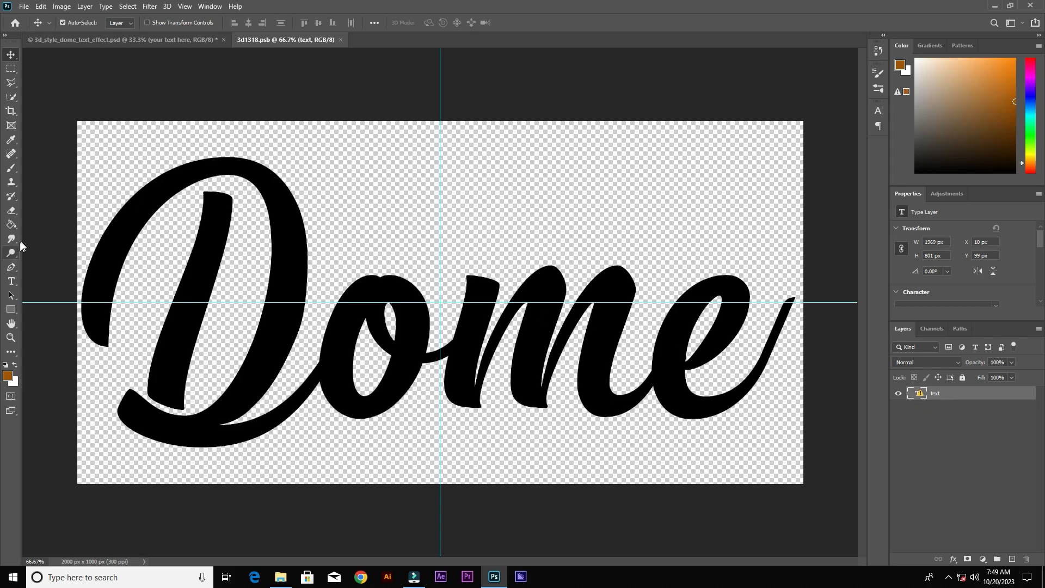
Replace the placeholder lettering with 'Sample' in the Cream Cake script font
{"action": "left_click", "coordinate": [11, 281]}
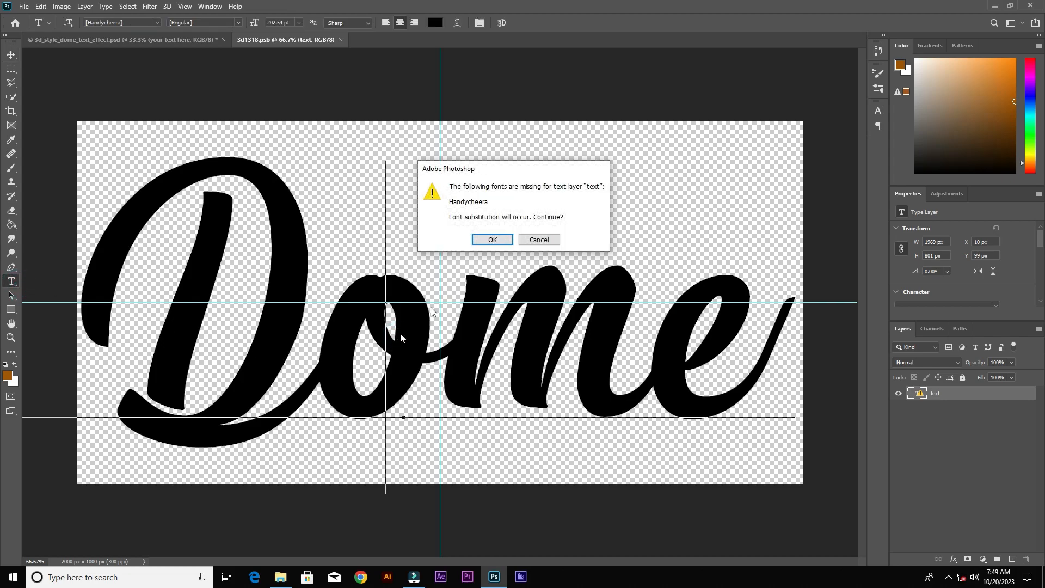
{"action": "left_click", "coordinate": [492, 239]}
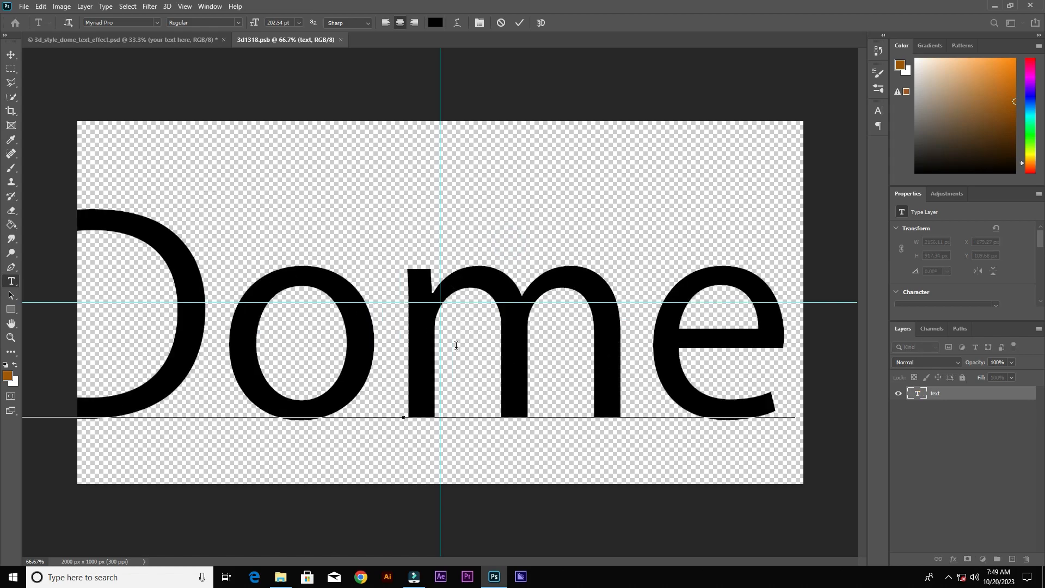
{"action": "type", "text": "S"}
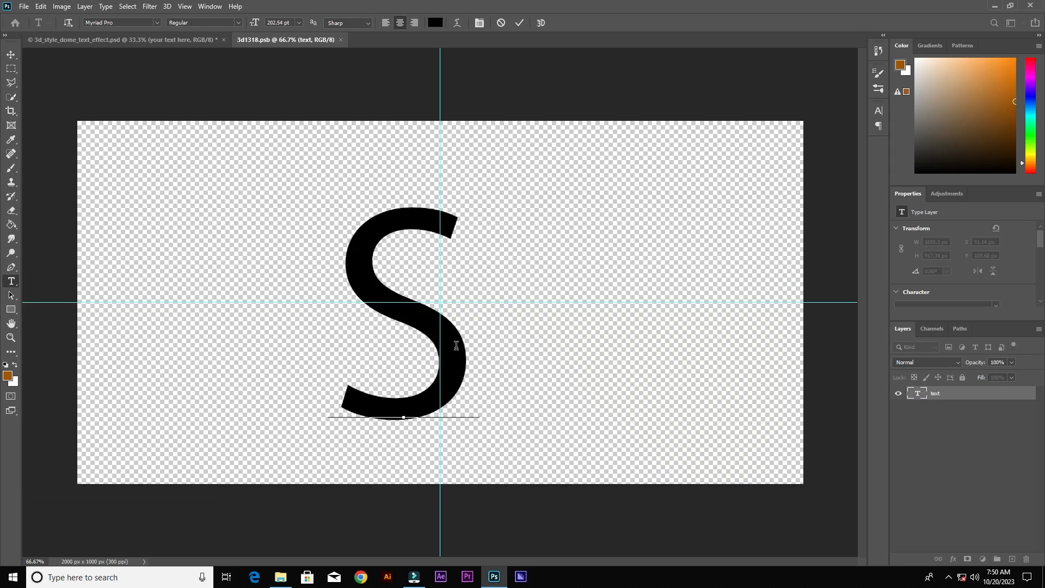
{"action": "type", "text": "ample"}
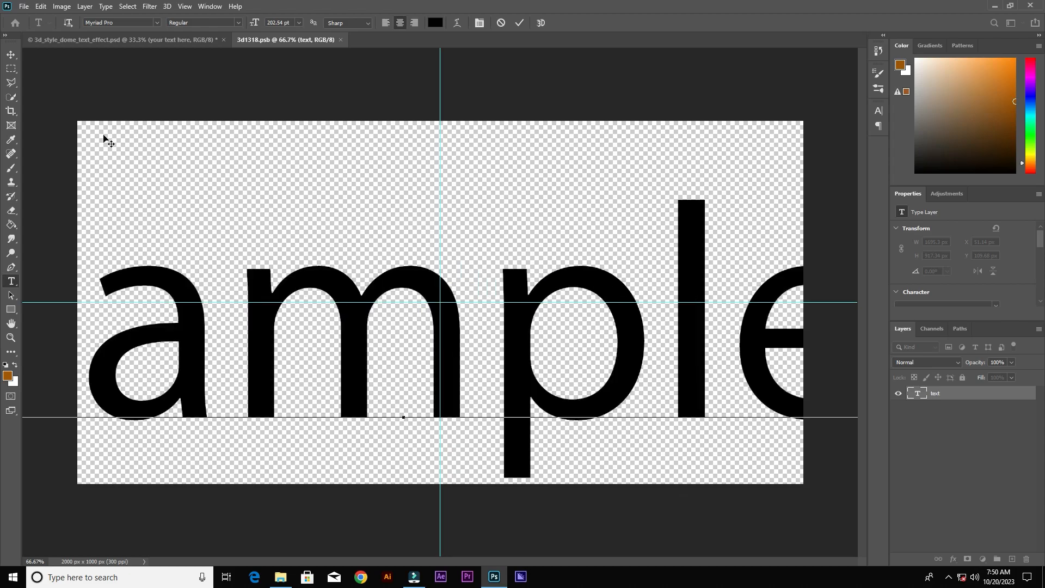
{"action": "left_click", "coordinate": [11, 55]}
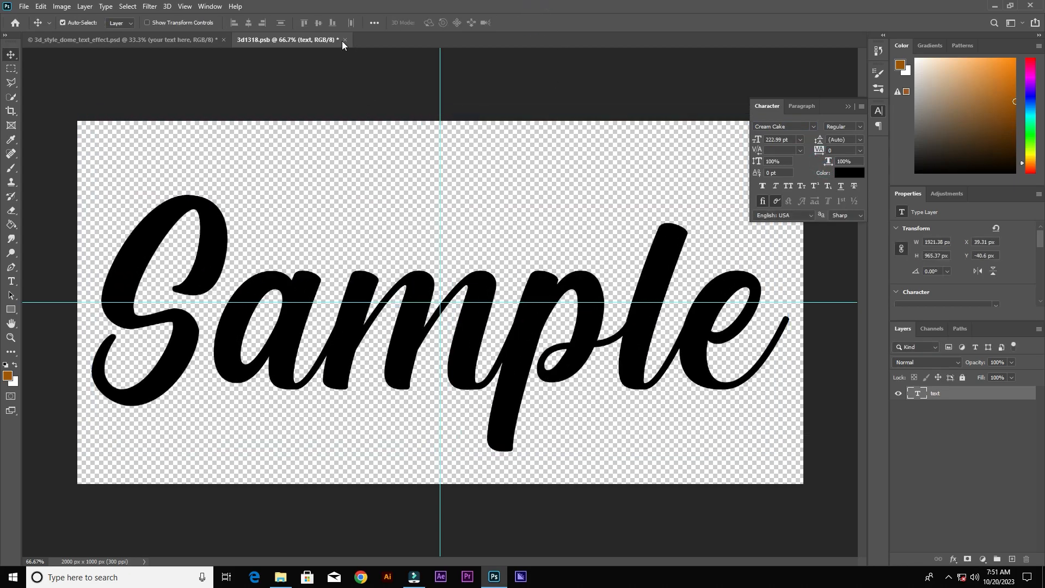
Save and close the edited text contents, then hide the titles and background groups for a transparent canvas
{"action": "left_click", "coordinate": [345, 39]}
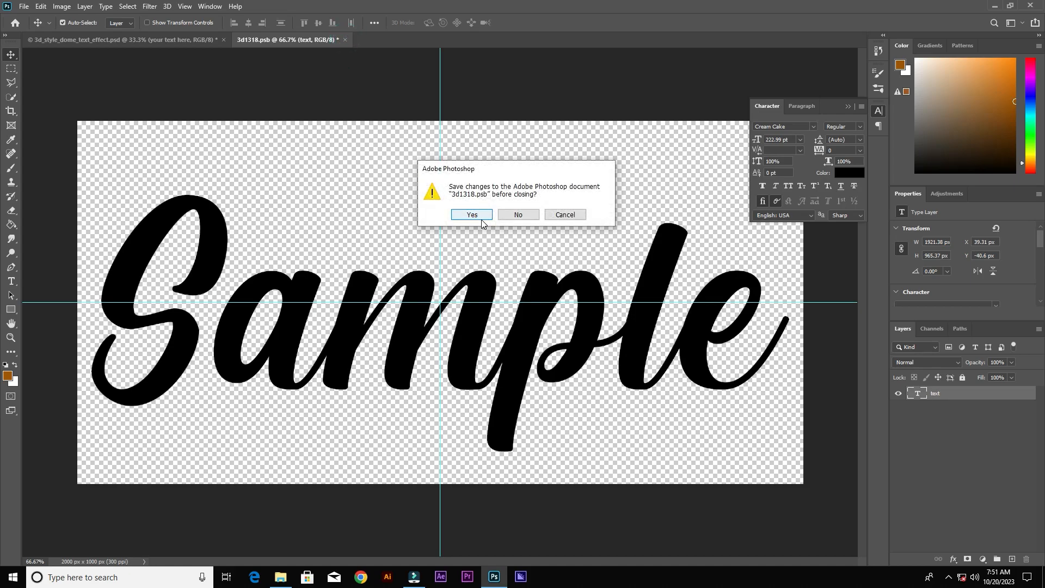
{"action": "left_click", "coordinate": [471, 214]}
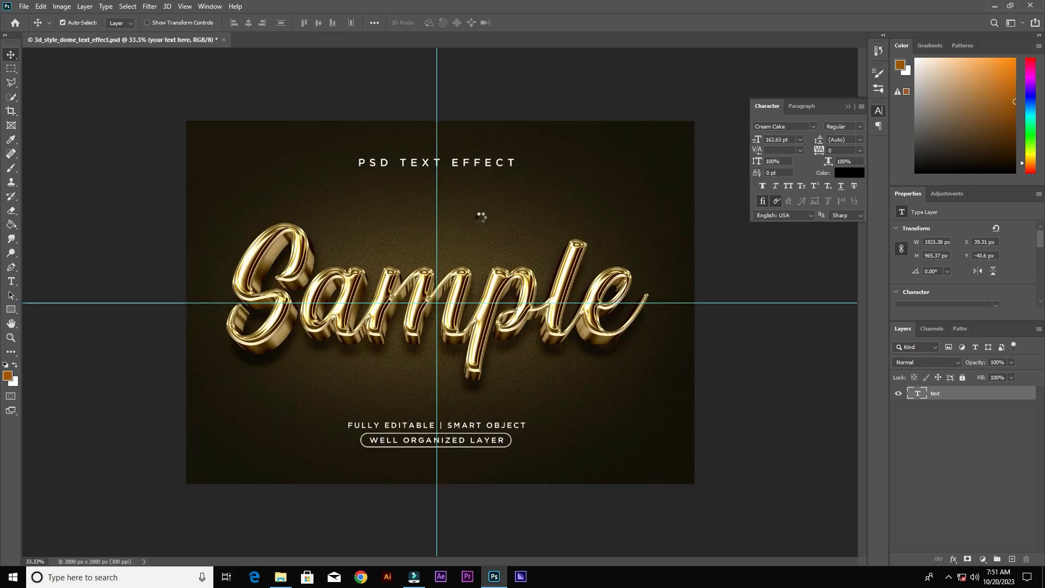
{"action": "left_click", "coordinate": [946, 394]}
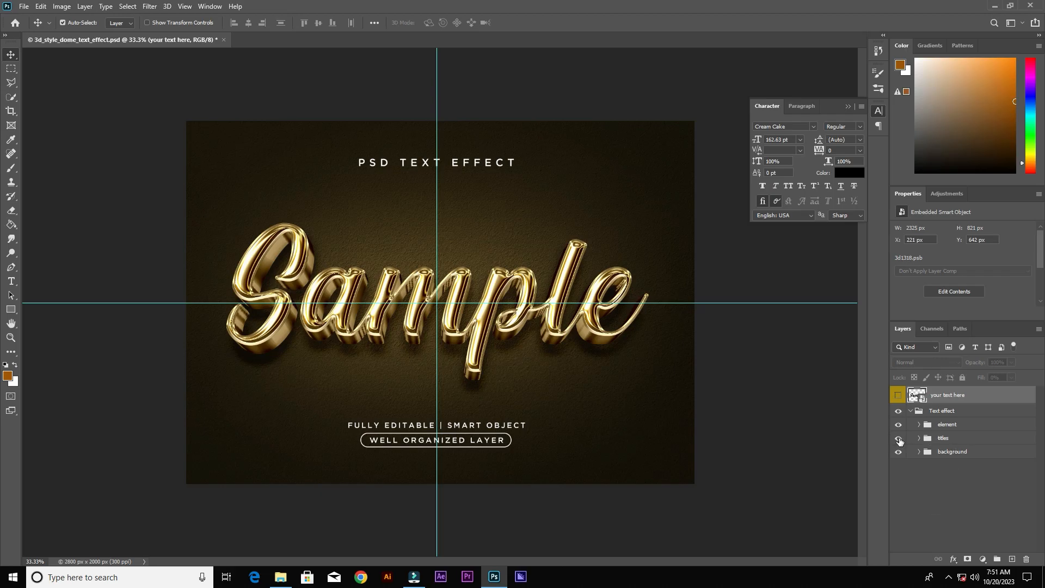
{"action": "left_click", "coordinate": [897, 438]}
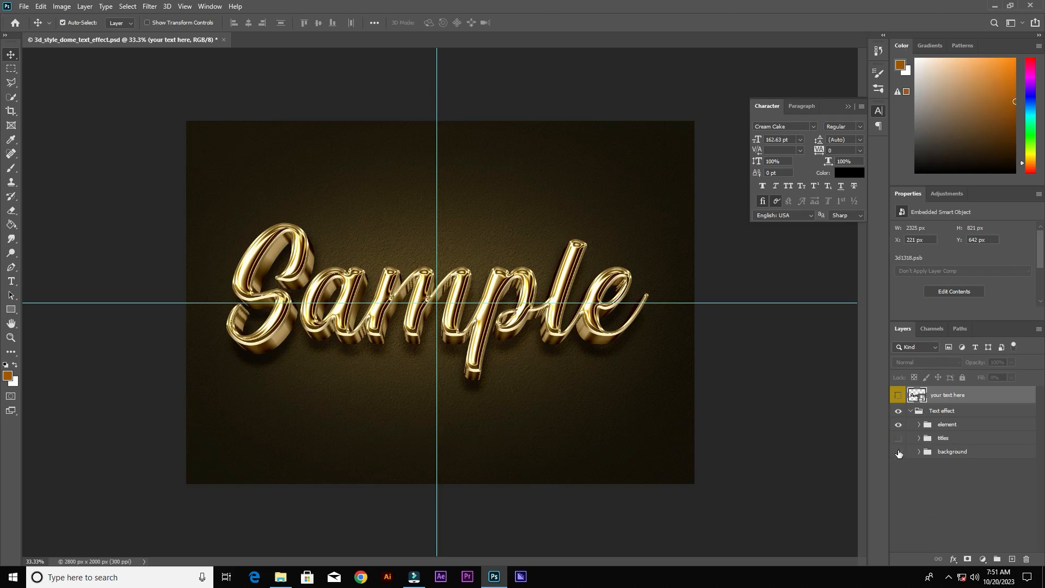
{"action": "left_click", "coordinate": [898, 451]}
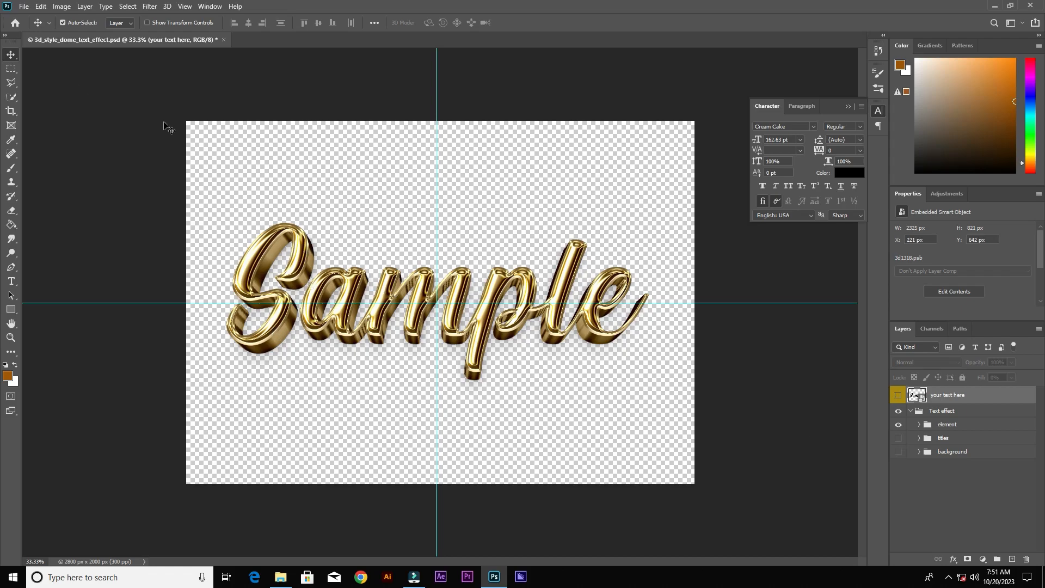
Save the gold Sample template into the re folder, accept the format options, and start saving another copy
{"action": "left_click", "coordinate": [23, 7]}
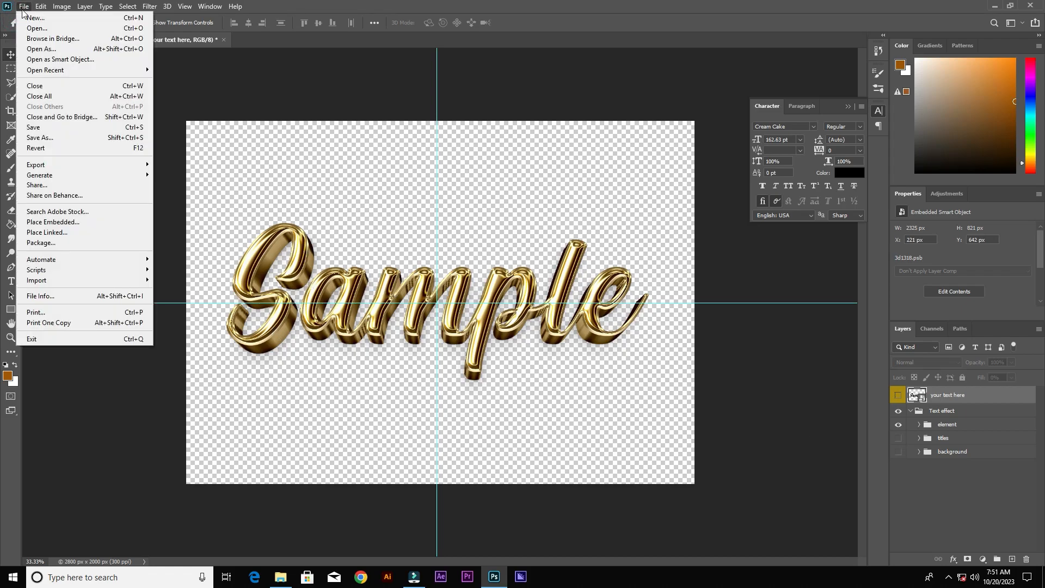
{"action": "left_click", "coordinate": [40, 137]}
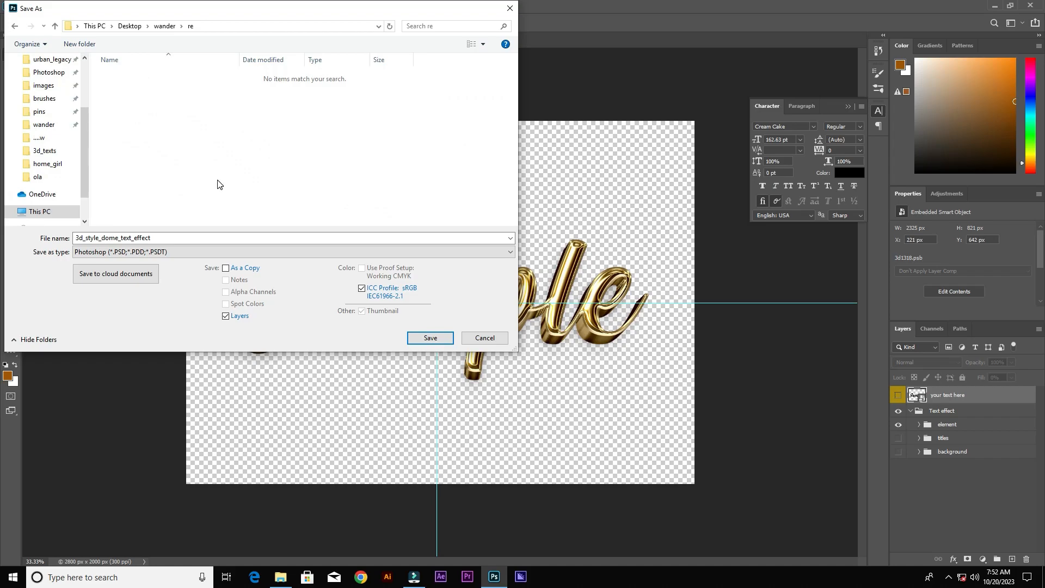
{"action": "left_click", "coordinate": [429, 337]}
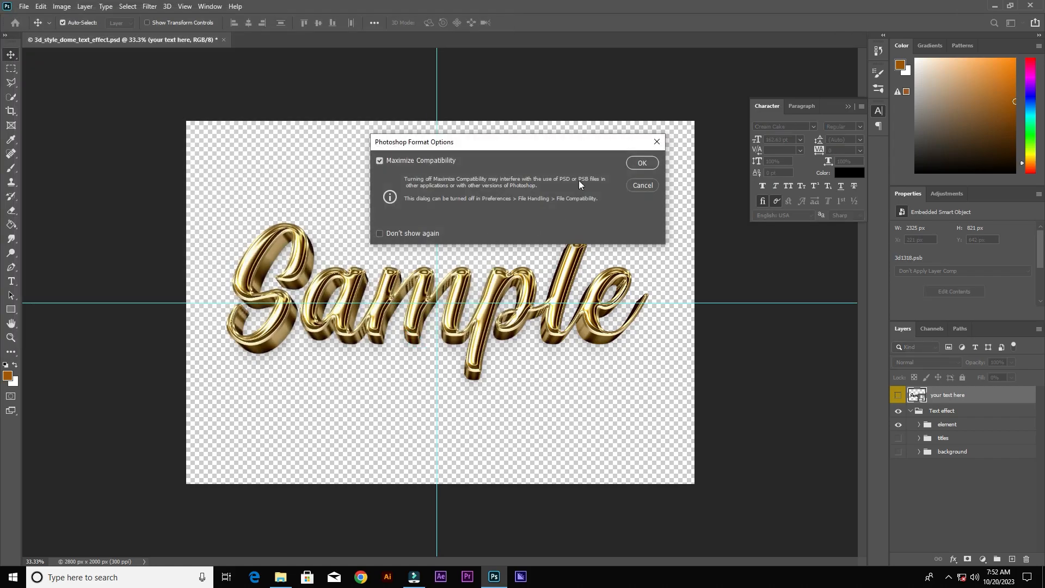
{"action": "left_click", "coordinate": [641, 162]}
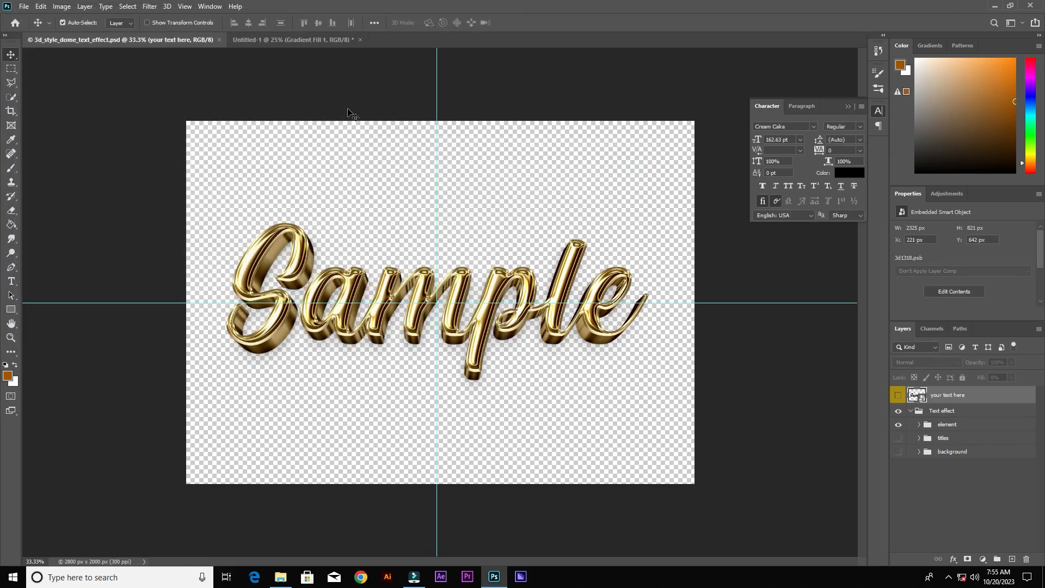
{"action": "mouse_move", "coordinate": [33, 12]}
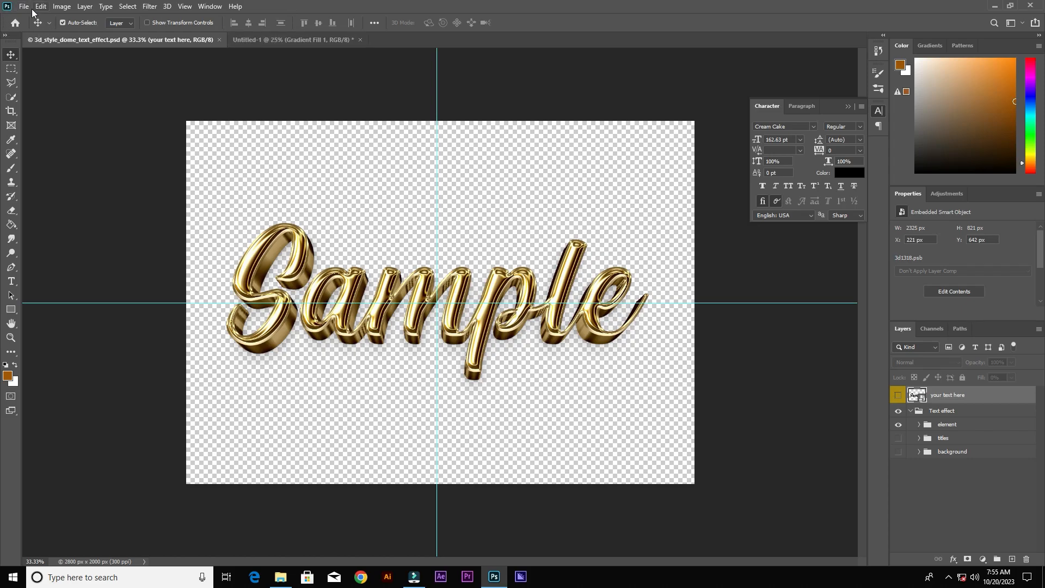
{"action": "left_click", "coordinate": [23, 6]}
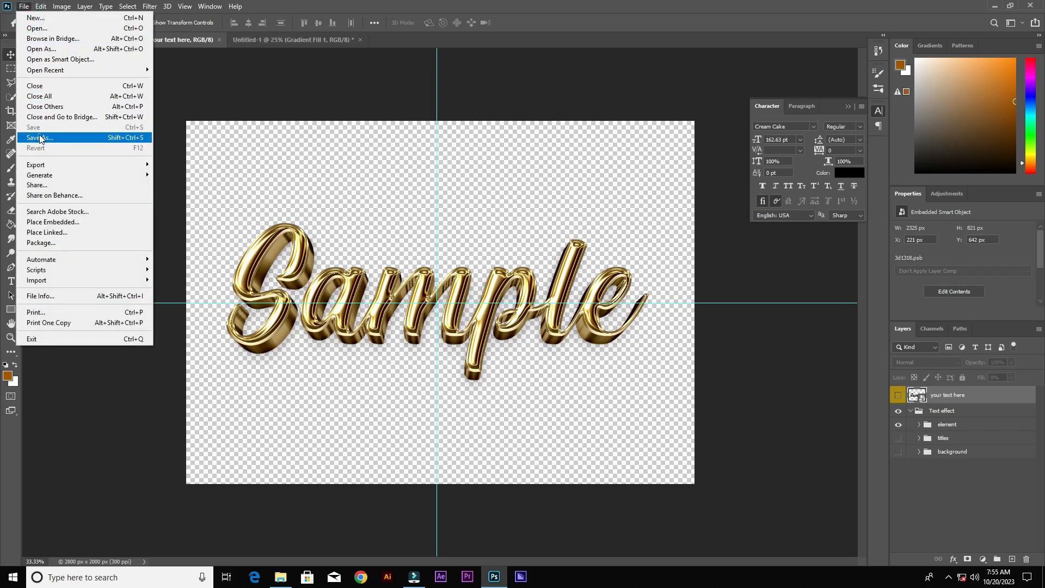
{"action": "left_click", "coordinate": [38, 138]}
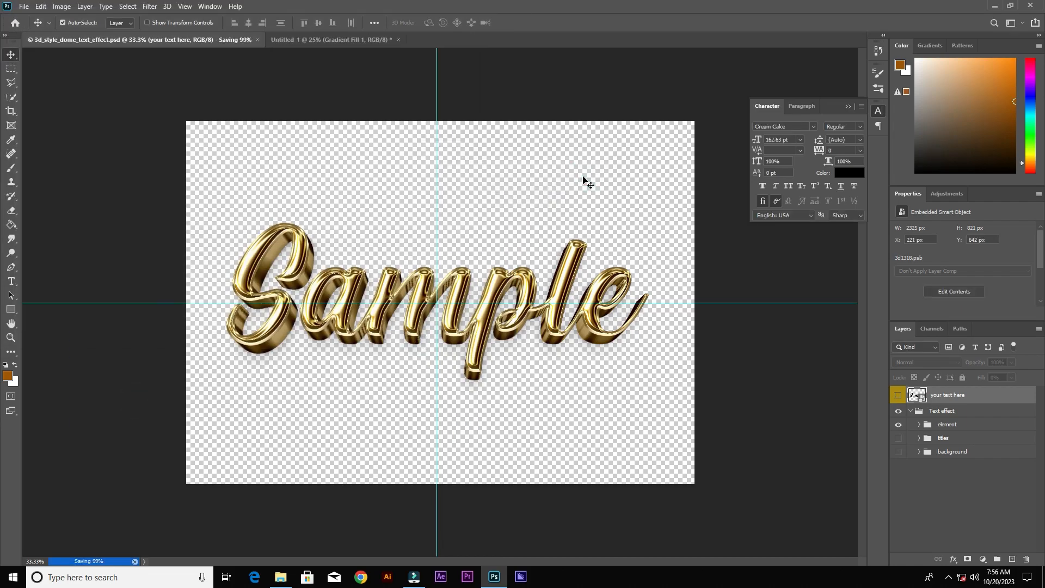
Create a new blank 12 x 12 in, 300 ppi document (3600 by 3600 px)
{"action": "left_click", "coordinate": [398, 39]}
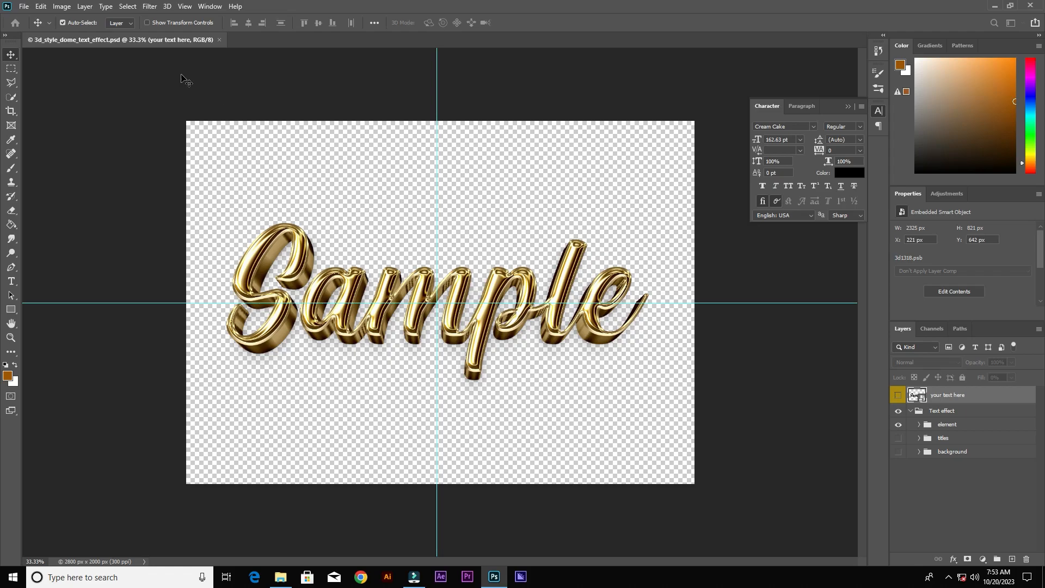
{"action": "mouse_move", "coordinate": [24, 6]}
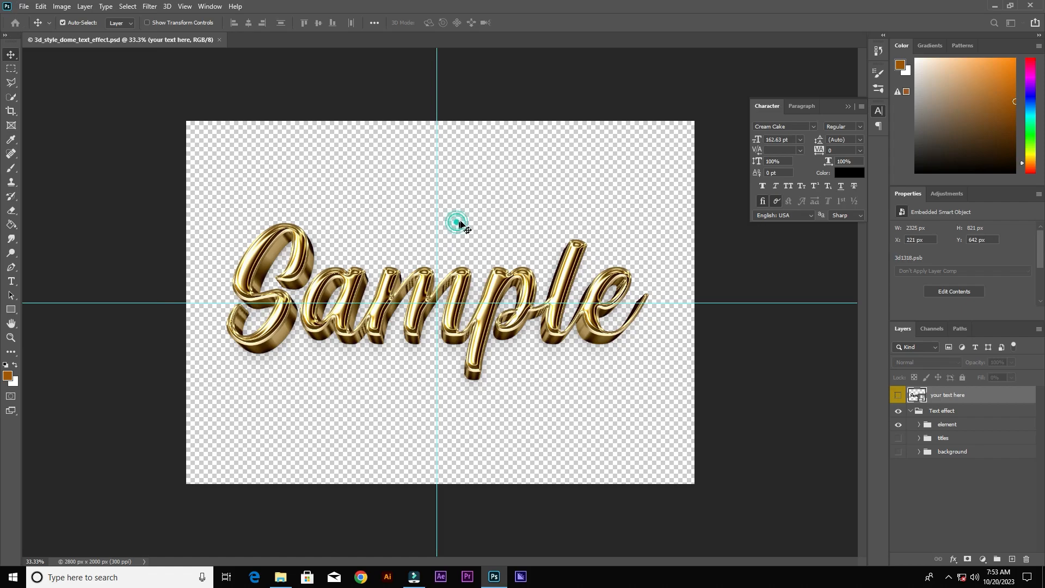
{"action": "left_click", "coordinate": [23, 6]}
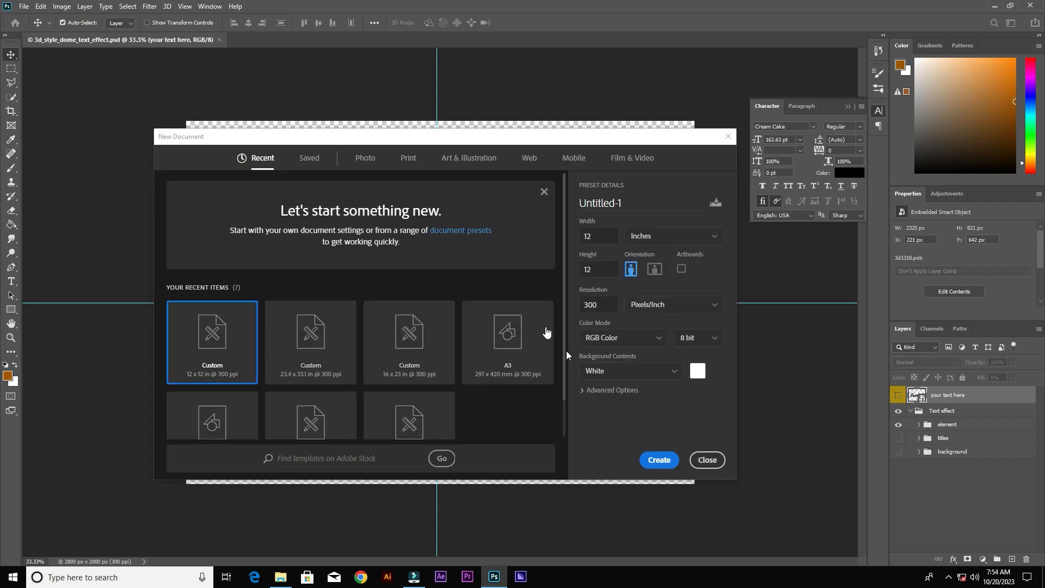
{"action": "left_click", "coordinate": [706, 459]}
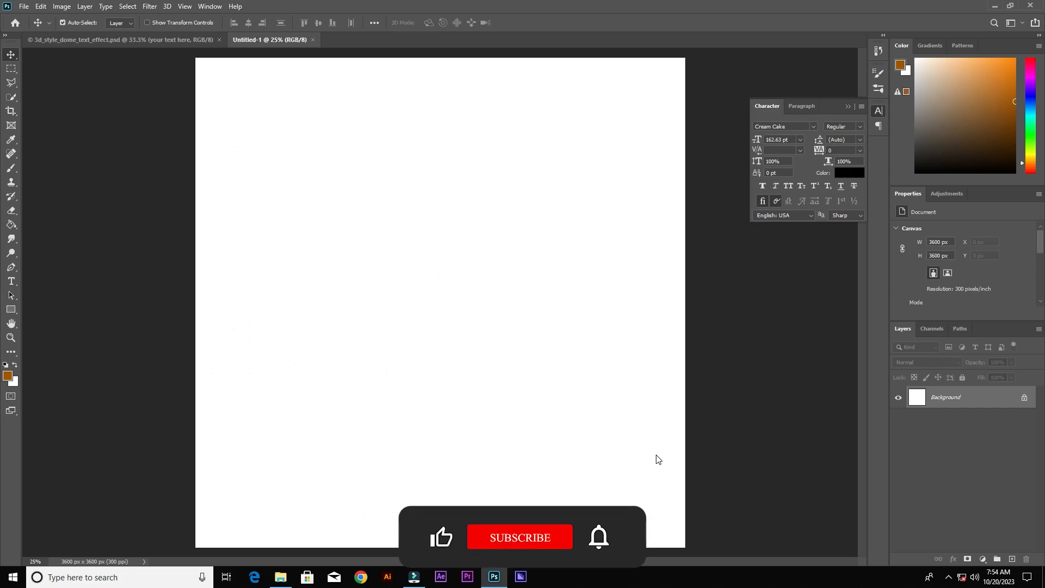
Add a radial Gradient Fill layer with a bright blue centre fading to dark blue edges
{"action": "left_click", "coordinate": [983, 558]}
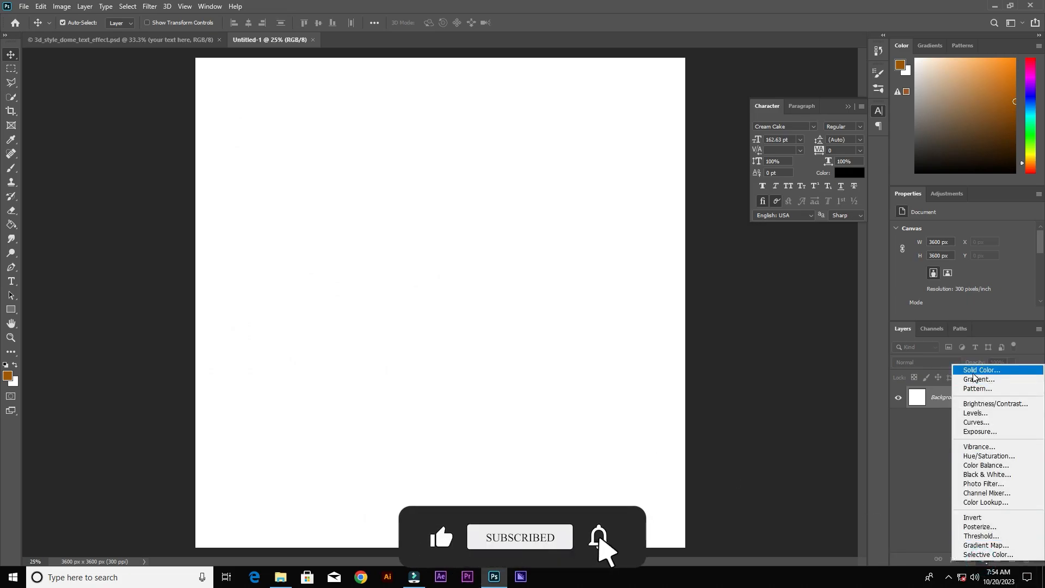
{"action": "left_click", "coordinate": [978, 379]}
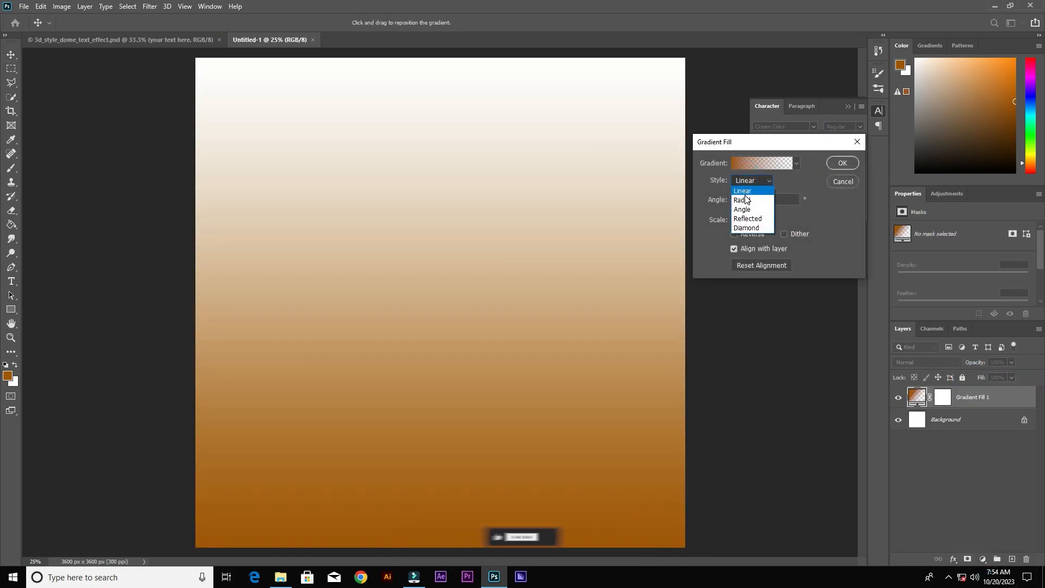
{"action": "left_click", "coordinate": [742, 201]}
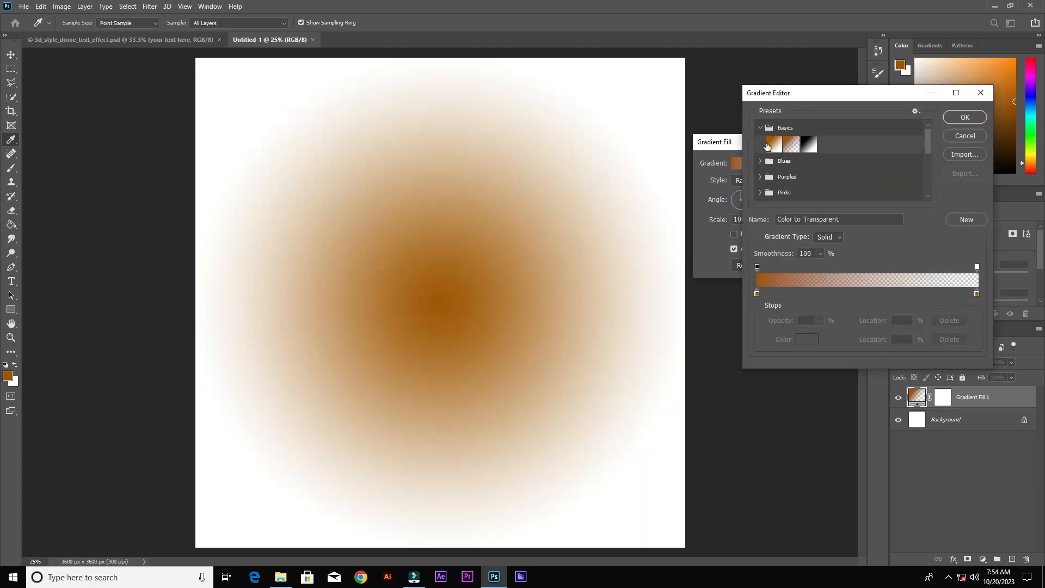
{"action": "left_click", "coordinate": [773, 144]}
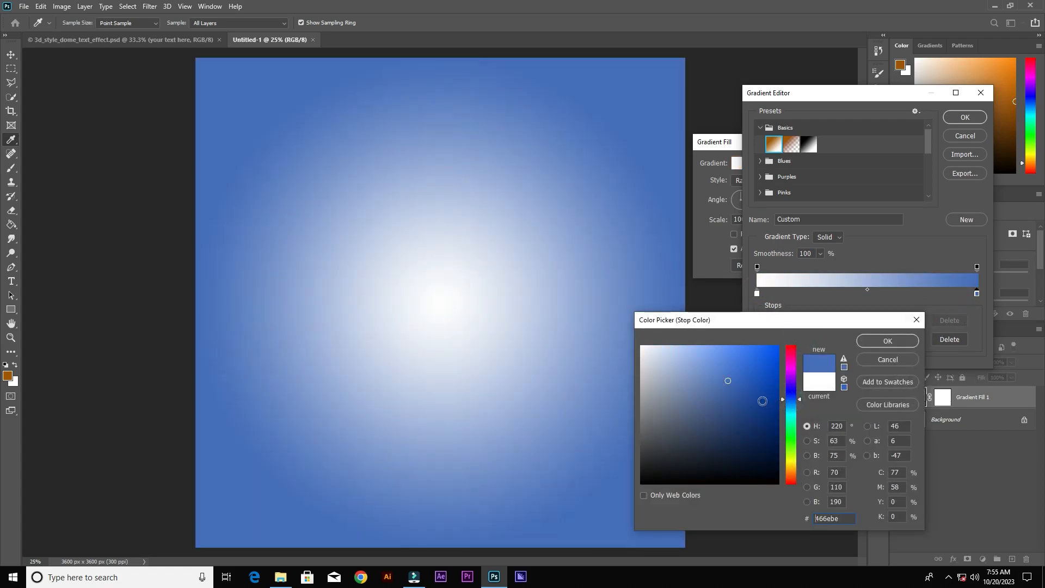
{"action": "left_click", "coordinate": [765, 417]}
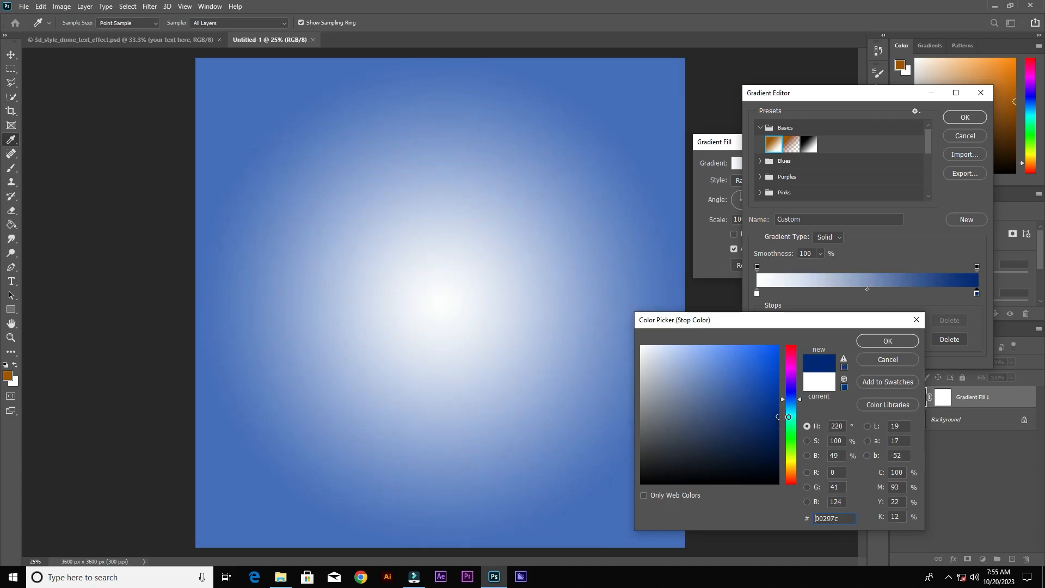
{"action": "left_click", "coordinate": [886, 341]}
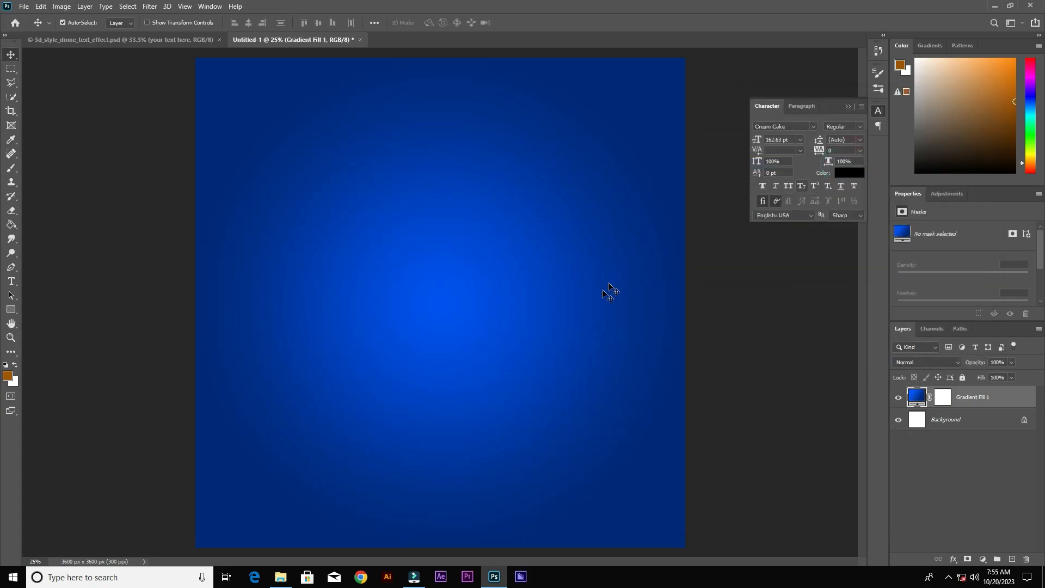
Place the gold Sample PNG from the re folder as a smart object centred over the gradient
{"action": "left_click", "coordinate": [276, 581]}
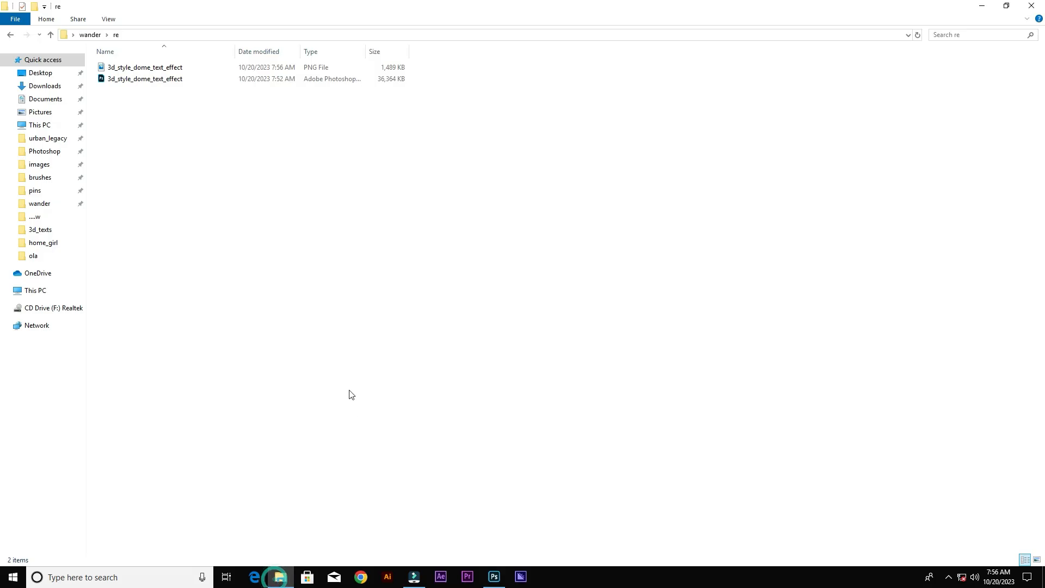
{"action": "left_click", "coordinate": [144, 66]}
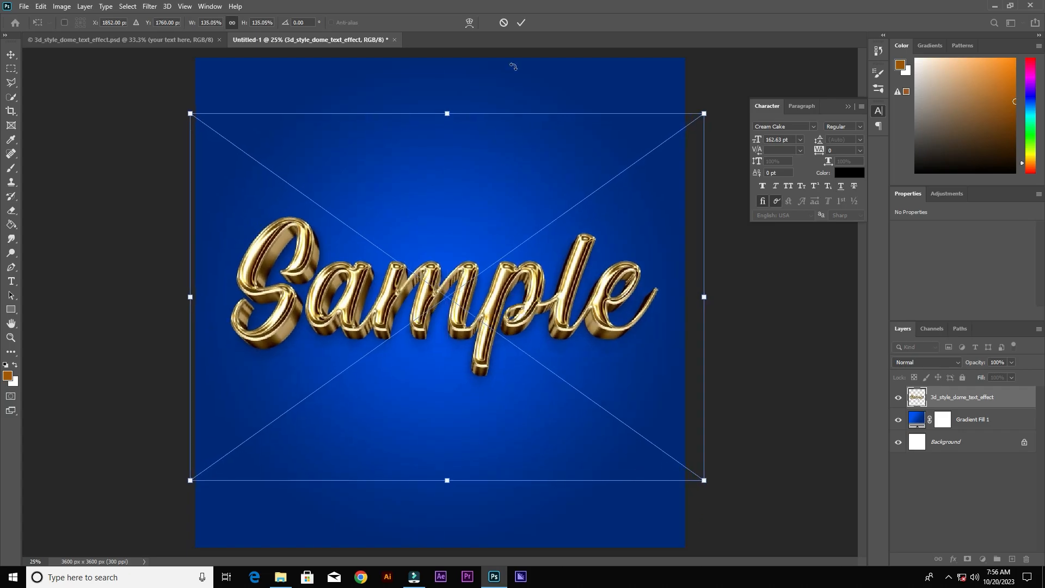
{"action": "left_click", "coordinate": [521, 22]}
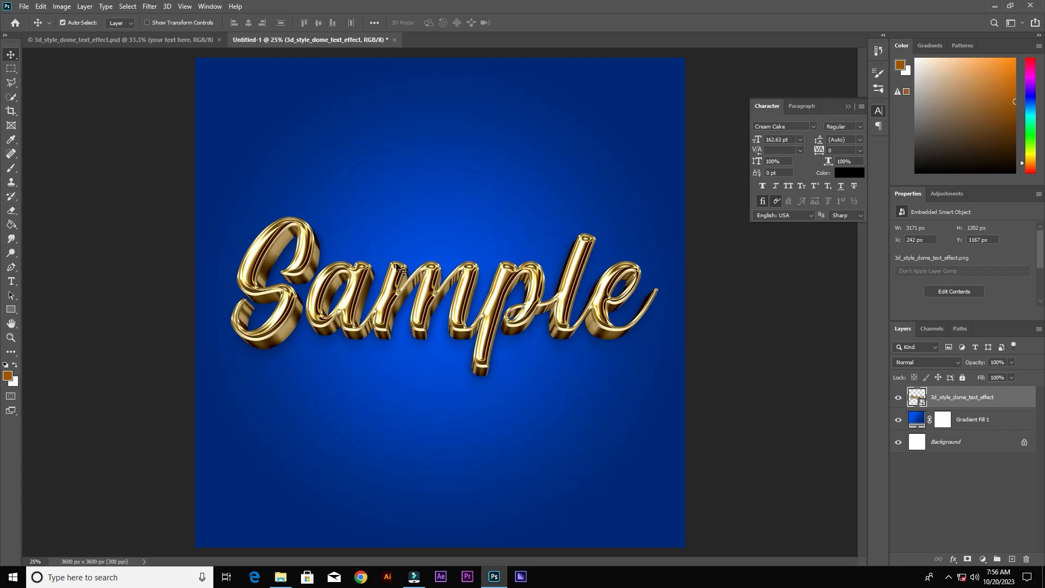
{"action": "mouse_move", "coordinate": [388, 73]}
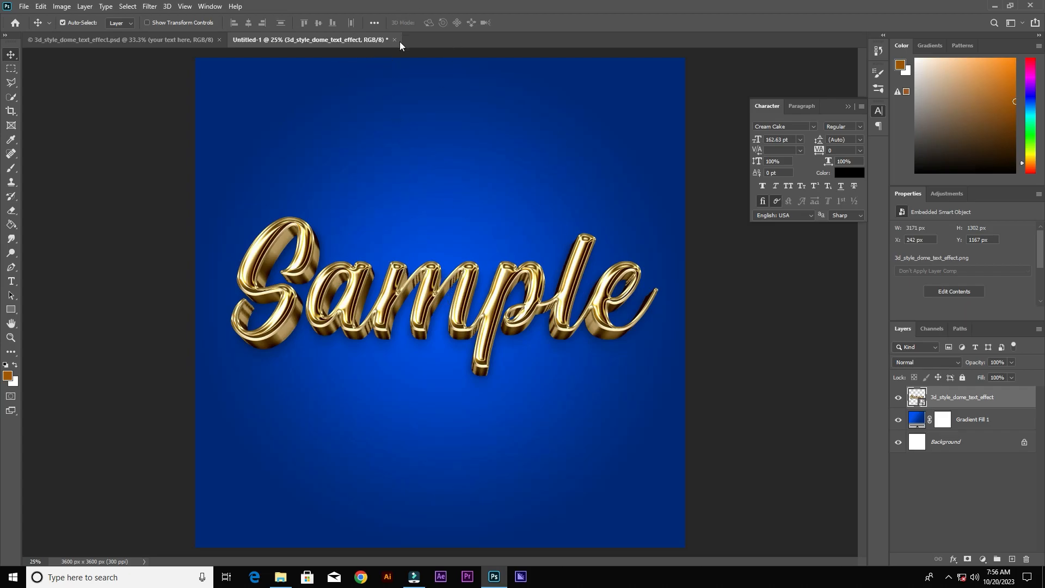
{"action": "mouse_move", "coordinate": [178, 52]}
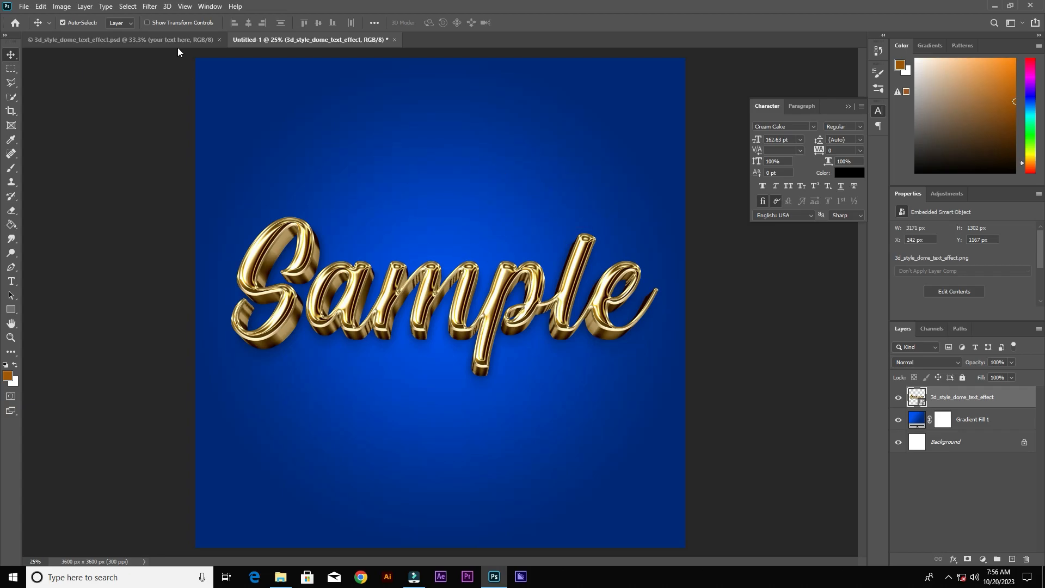
Expand the Oasis Legend Text effect group in Layers, then return to the 3d_fonts folder
{"action": "left_click", "coordinate": [281, 577]}
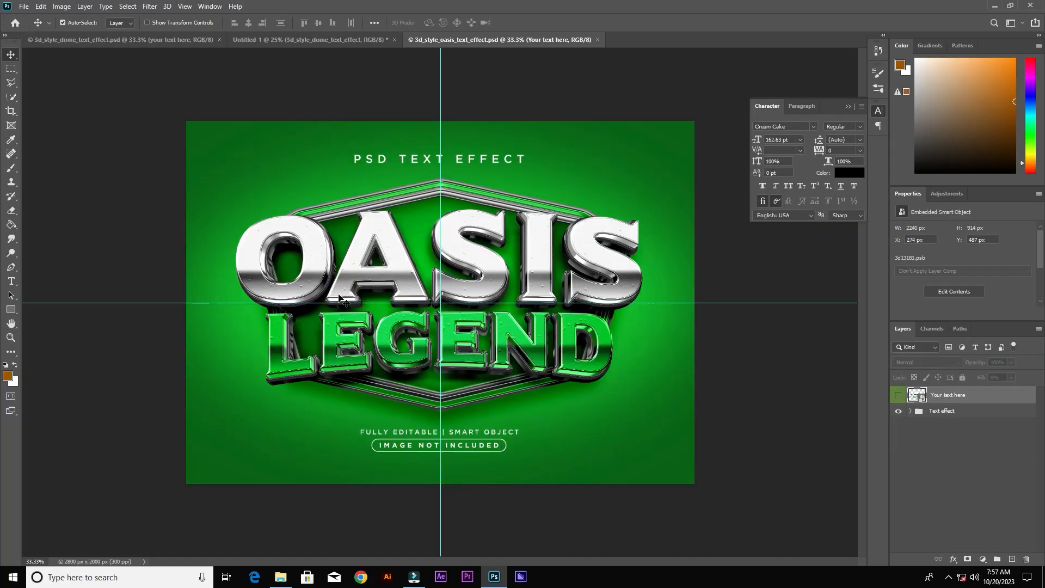
{"action": "mouse_move", "coordinate": [769, 473]}
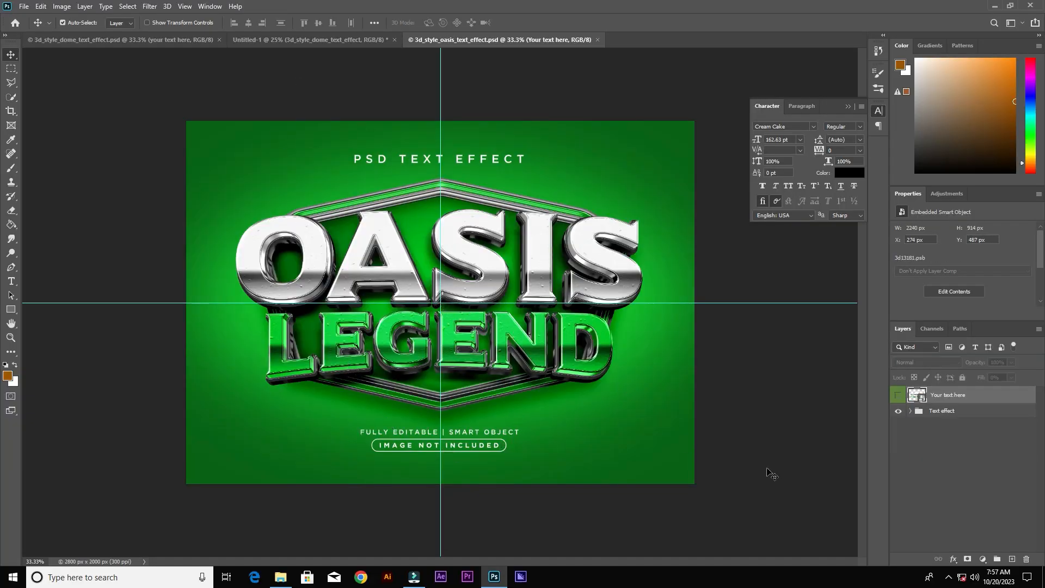
{"action": "left_click", "coordinate": [898, 410]}
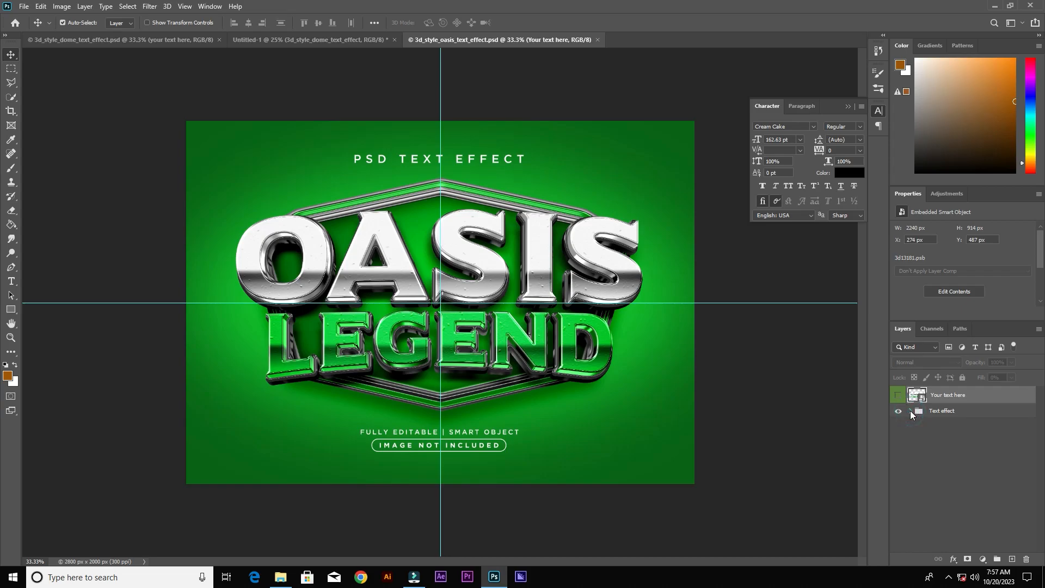
{"action": "left_click", "coordinate": [910, 410]}
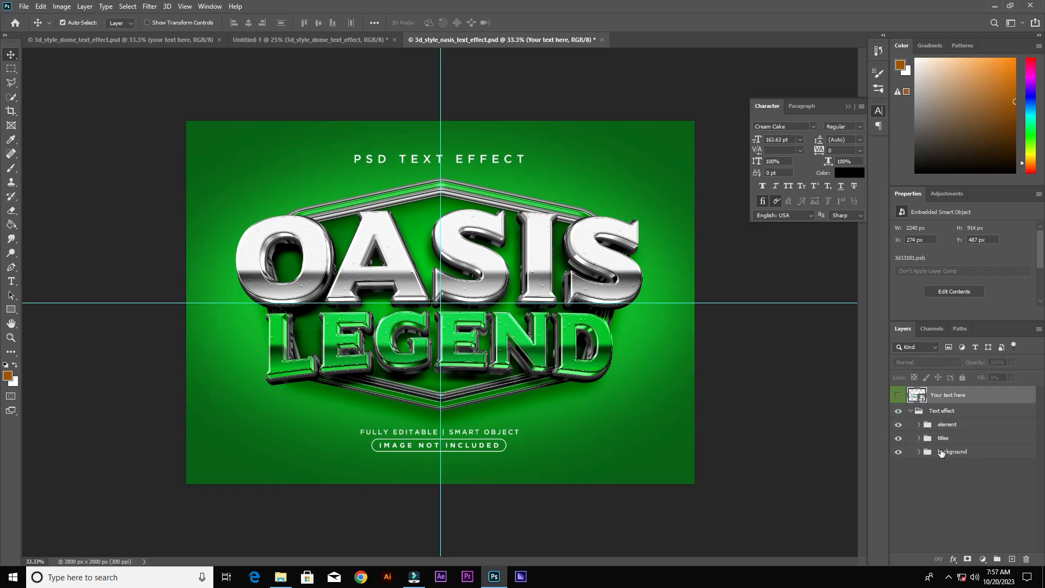
{"action": "left_click", "coordinate": [898, 451]}
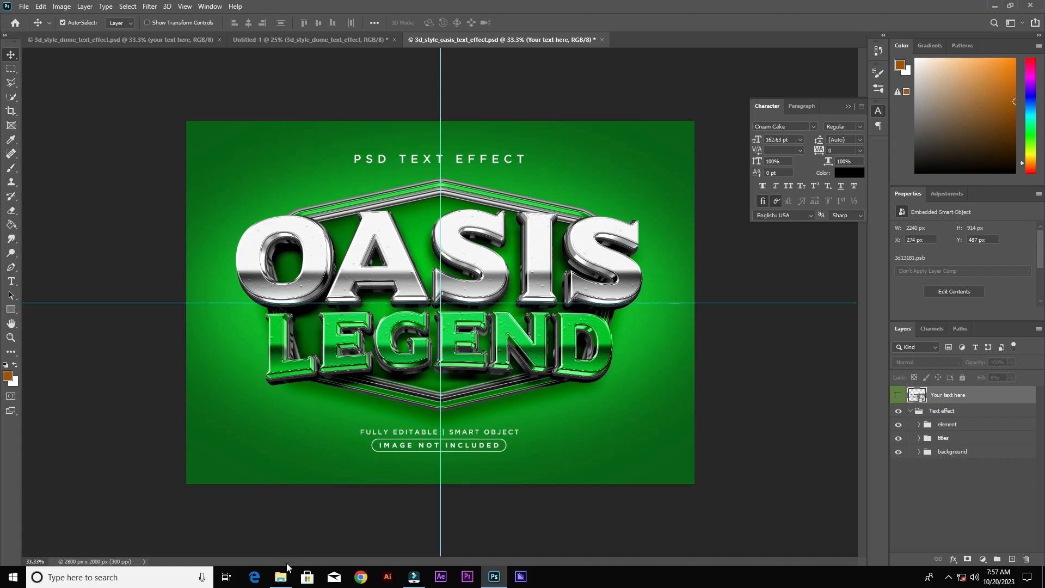
{"action": "left_click", "coordinate": [281, 577]}
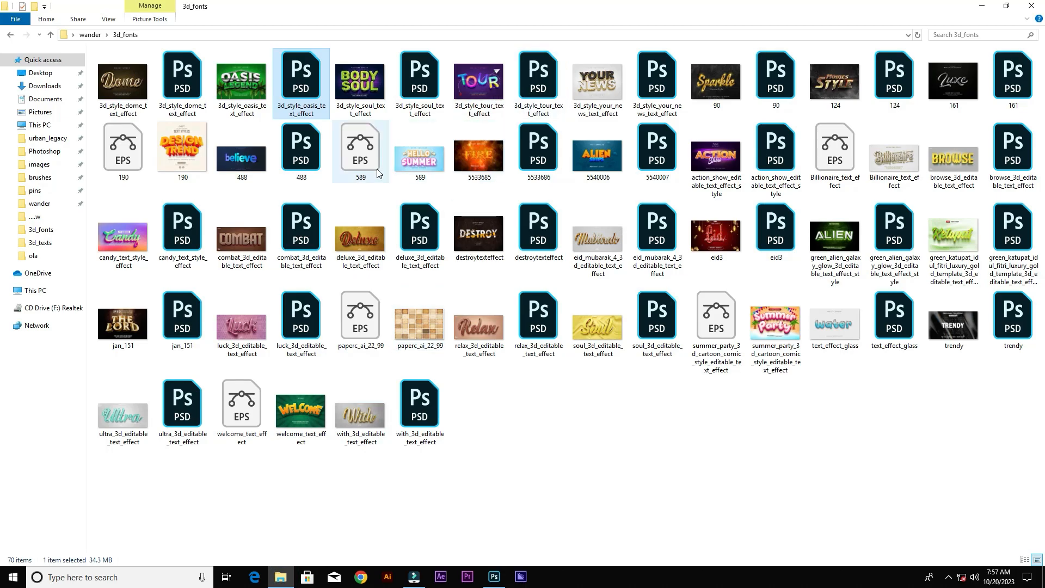
Open the 5540007.psd Alien Ships template from the 3d_fonts folder
{"action": "left_click", "coordinate": [595, 149]}
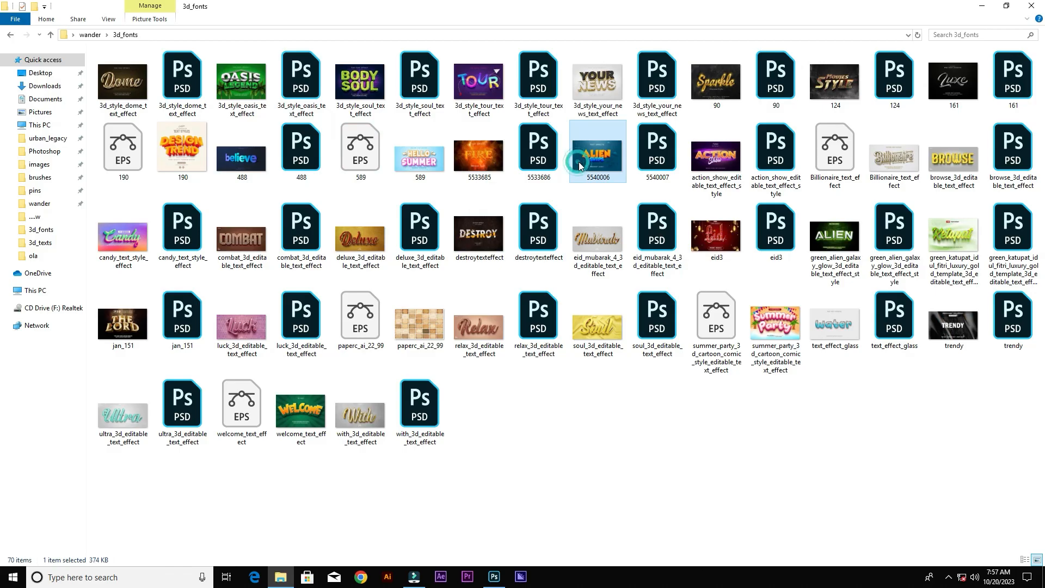
{"action": "double_click", "coordinate": [595, 150]}
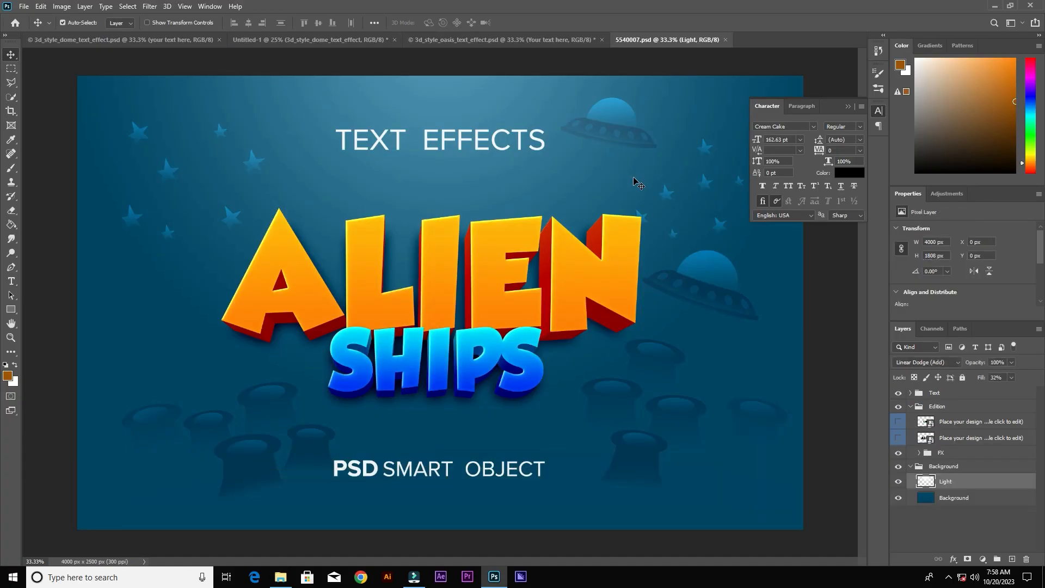
{"action": "mouse_move", "coordinate": [631, 307]}
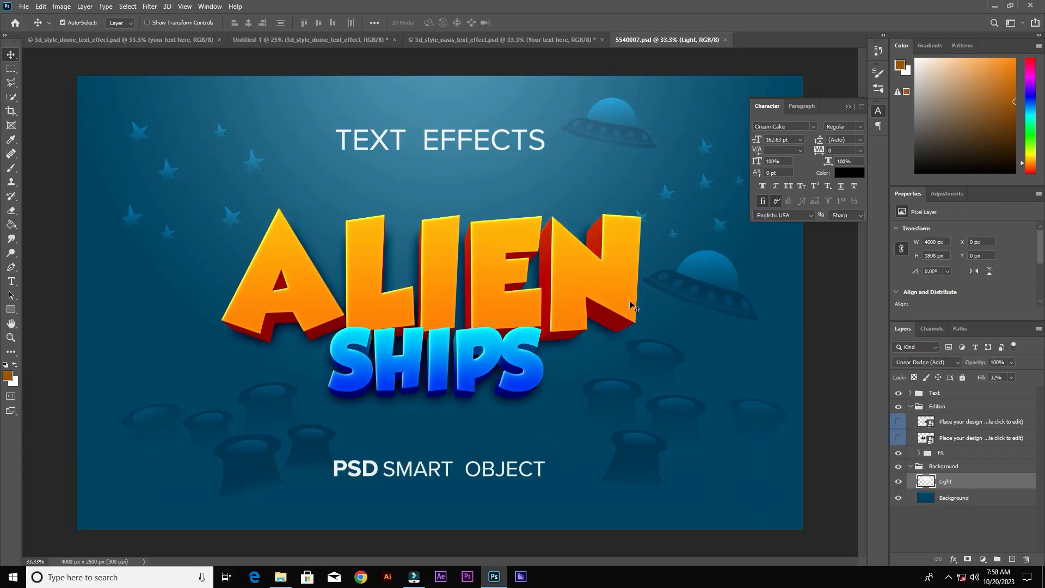
{"action": "mouse_move", "coordinate": [918, 455]}
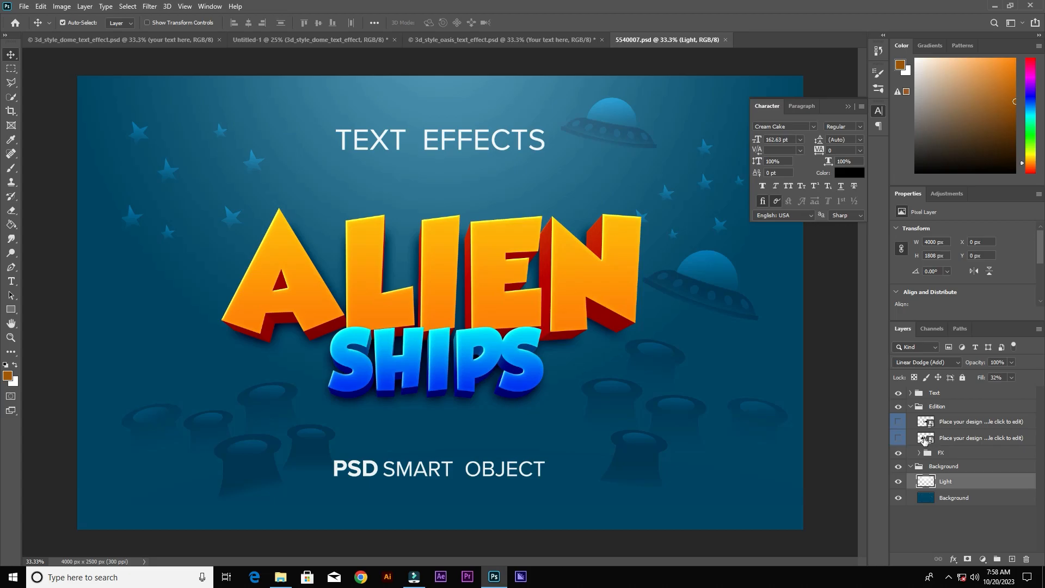
{"action": "double_click", "coordinate": [925, 437]}
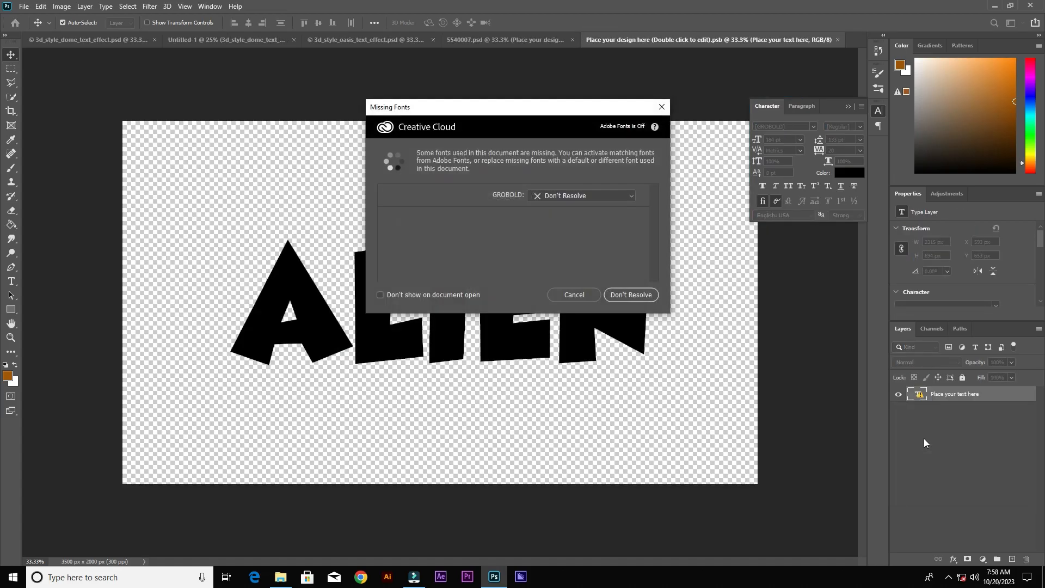
{"action": "mouse_move", "coordinate": [584, 280]}
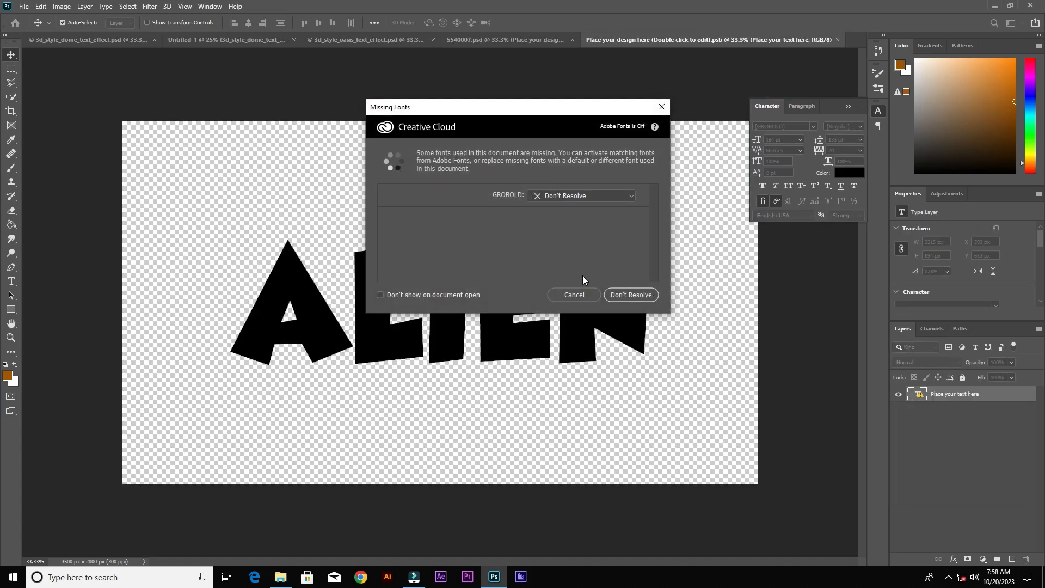
{"action": "mouse_move", "coordinate": [520, 276]}
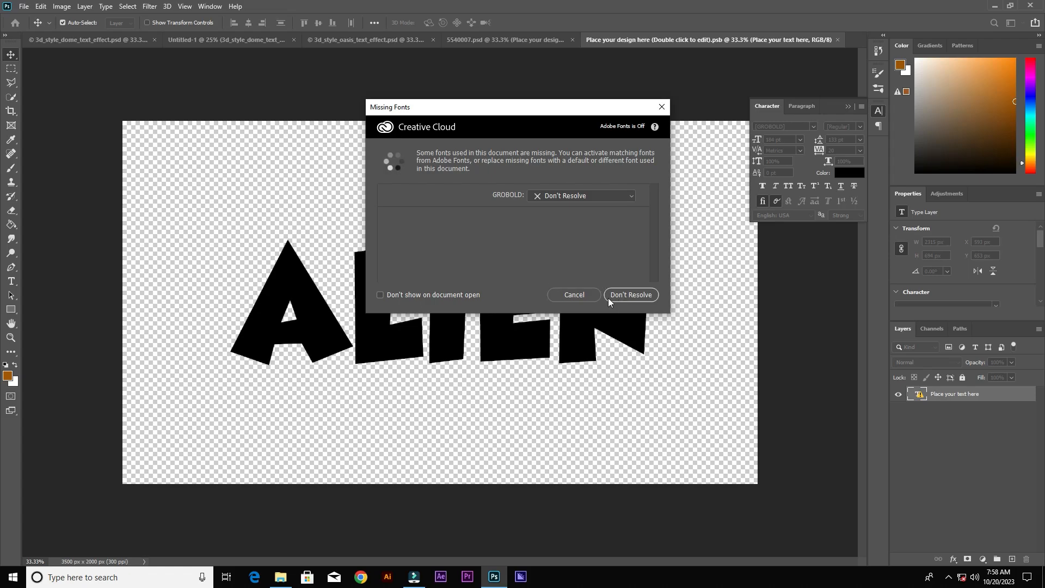
{"action": "left_click", "coordinate": [629, 295]}
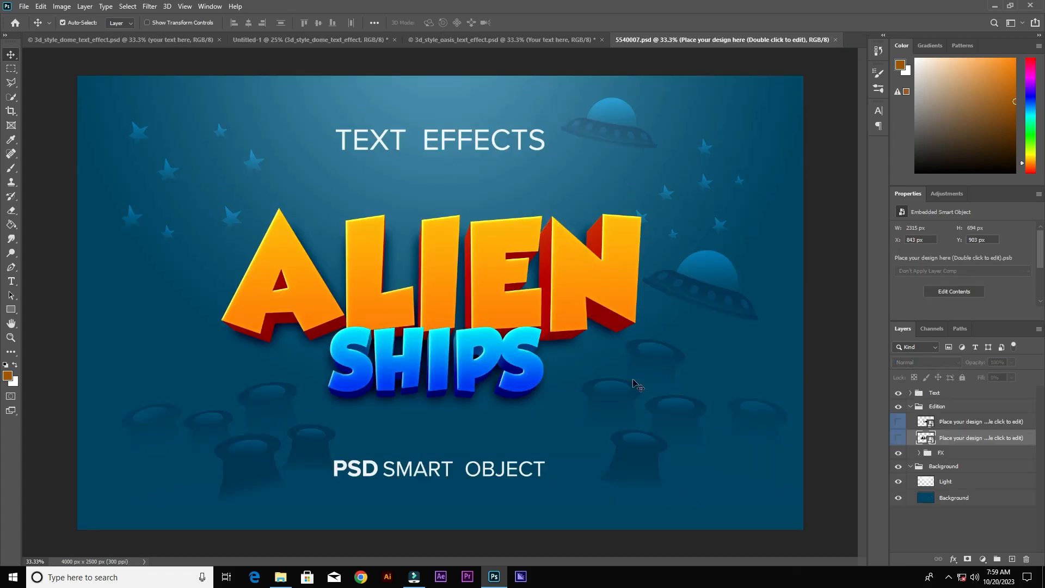
{"action": "mouse_move", "coordinate": [279, 577]}
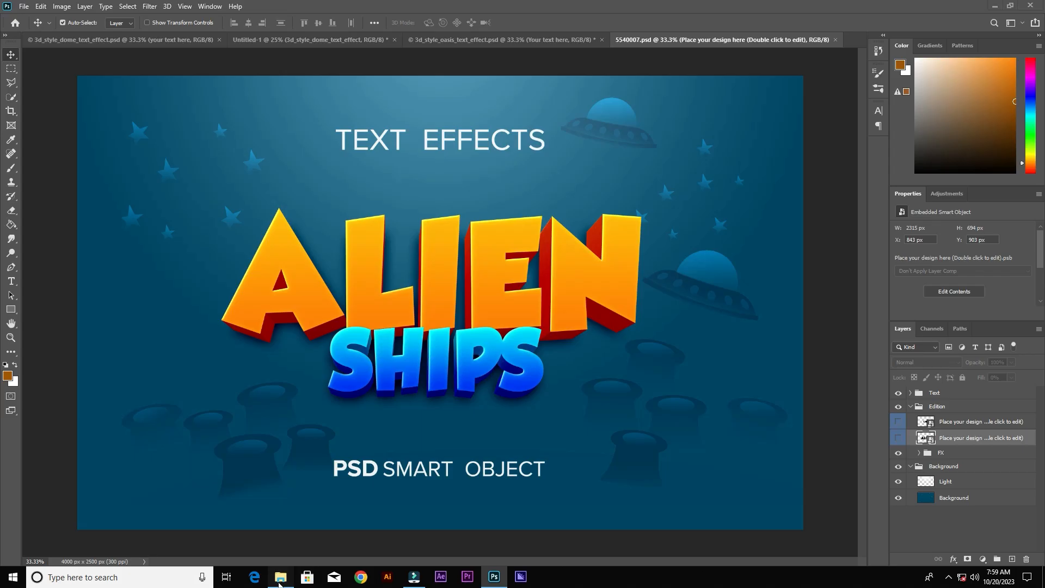
Return to the 3d_fonts folder and launch the 90.psd Sparkle template, selecting another preview
{"action": "left_click", "coordinate": [279, 577]}
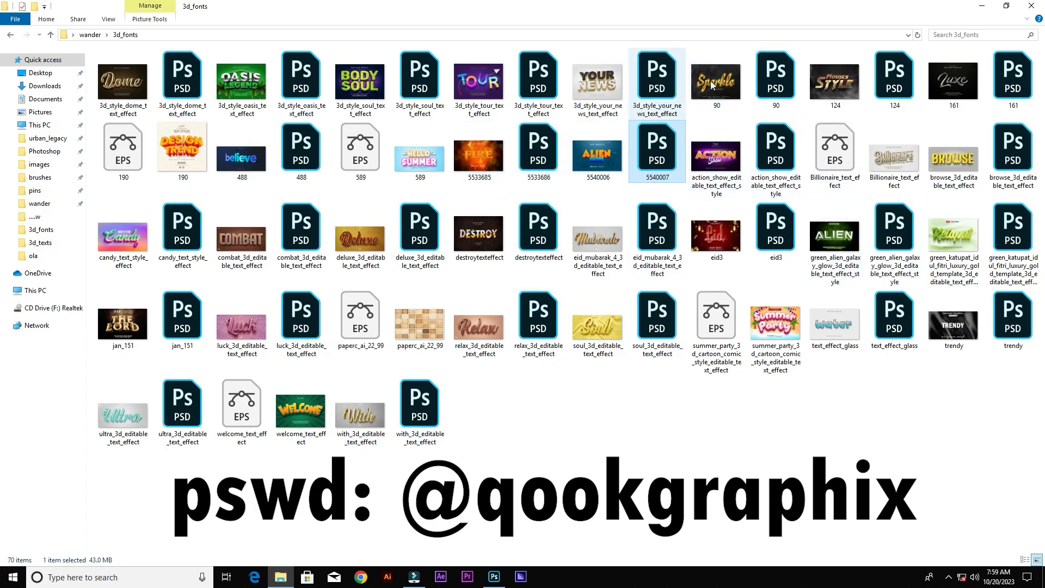
{"action": "double_click", "coordinate": [655, 144]}
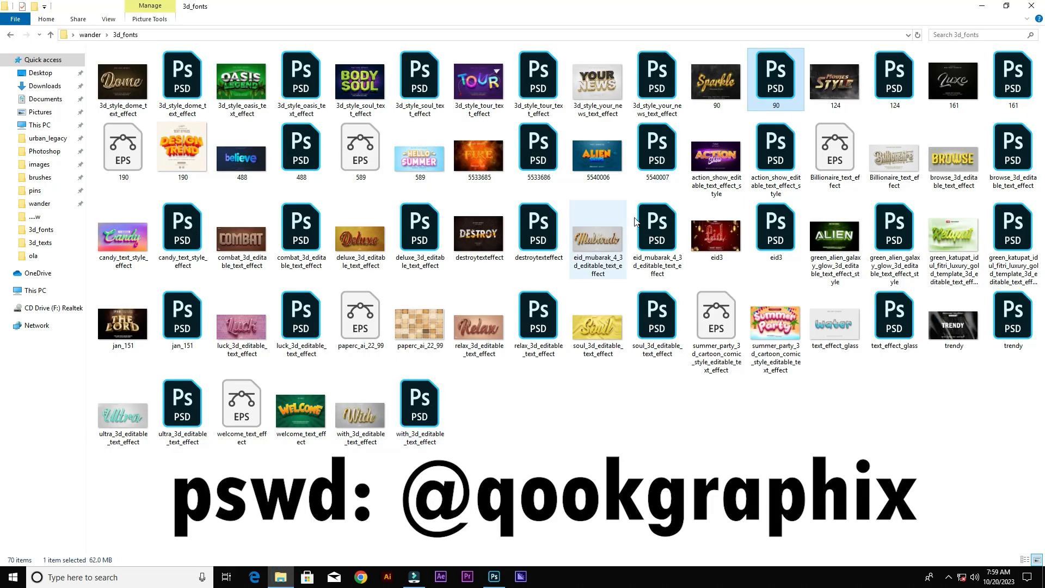
{"action": "left_click", "coordinate": [893, 154]}
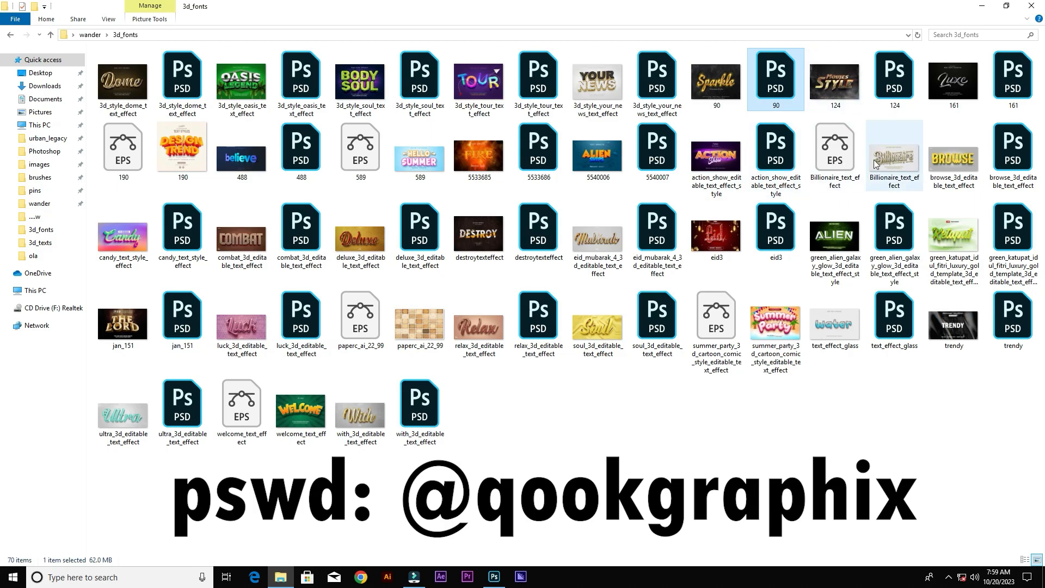
{"action": "left_click", "coordinate": [597, 78]}
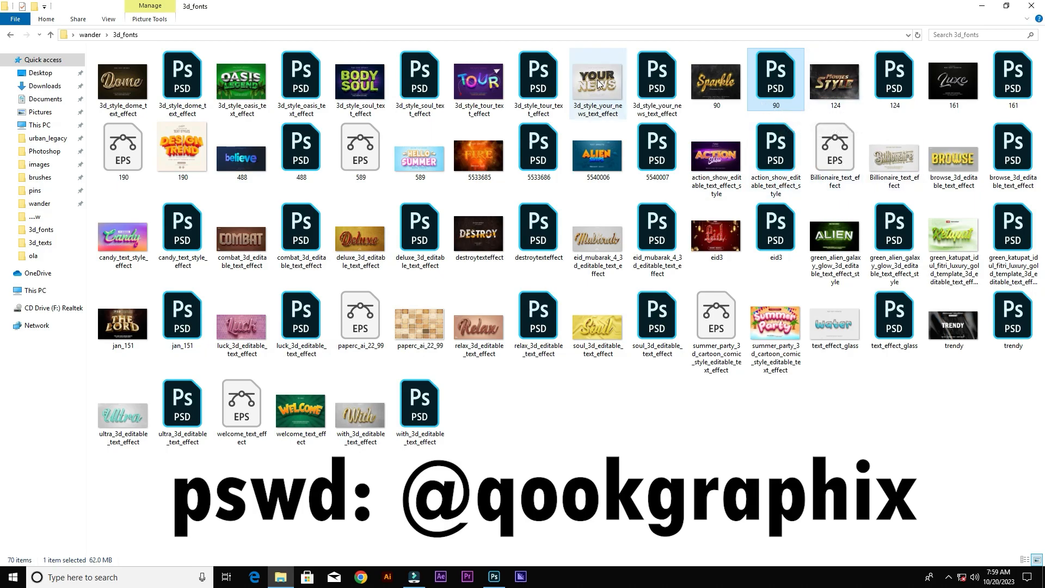
{"action": "left_click", "coordinate": [894, 149]}
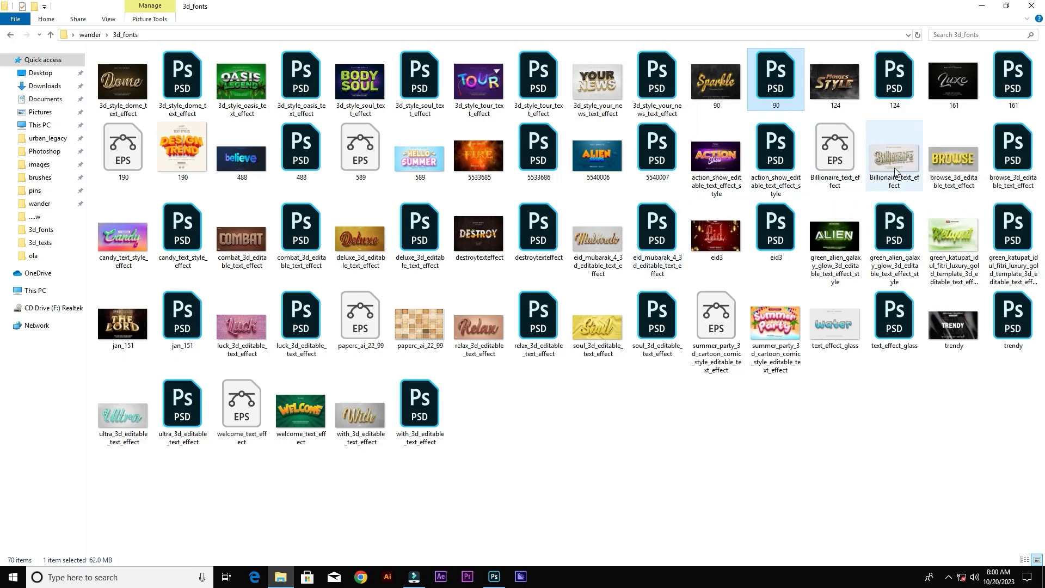
{"action": "double_click", "coordinate": [893, 148]}
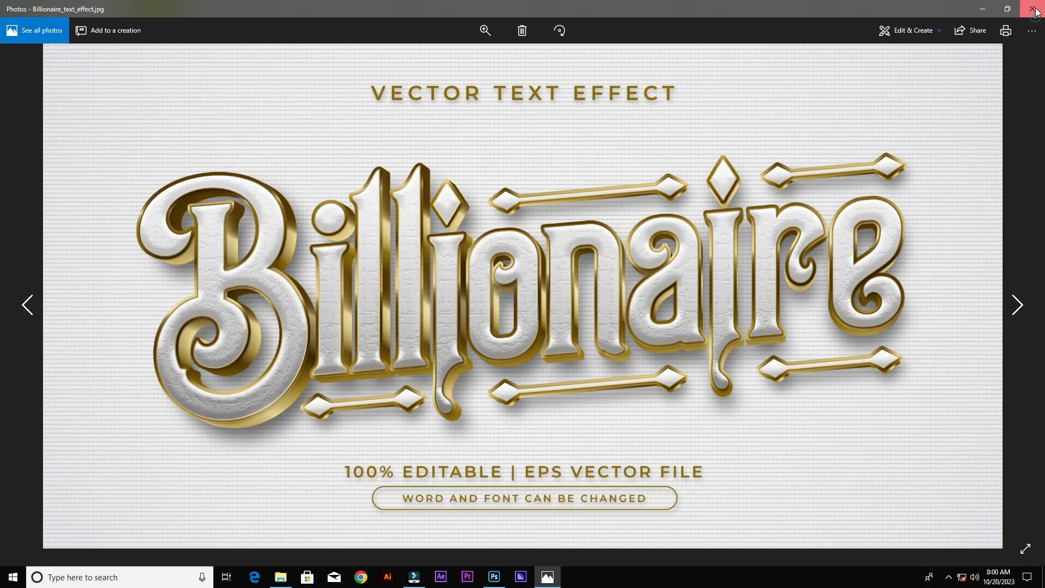
{"action": "left_click", "coordinate": [1035, 9]}
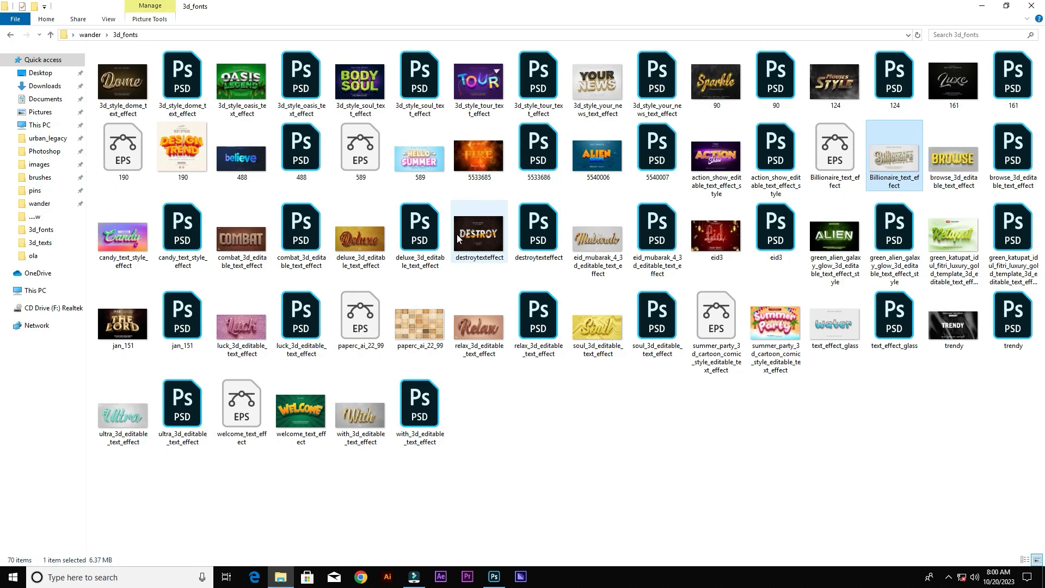
{"action": "double_click", "coordinate": [478, 231]}
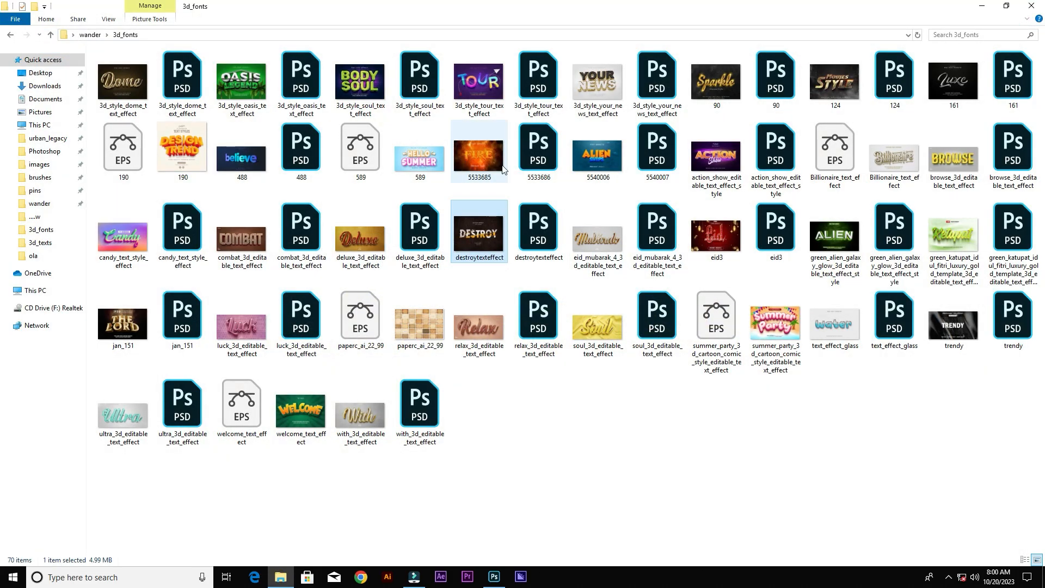
Bring the gold Sparkle Glamour Style (90.psd) document into view in Photoshop
{"action": "left_click", "coordinate": [360, 410]}
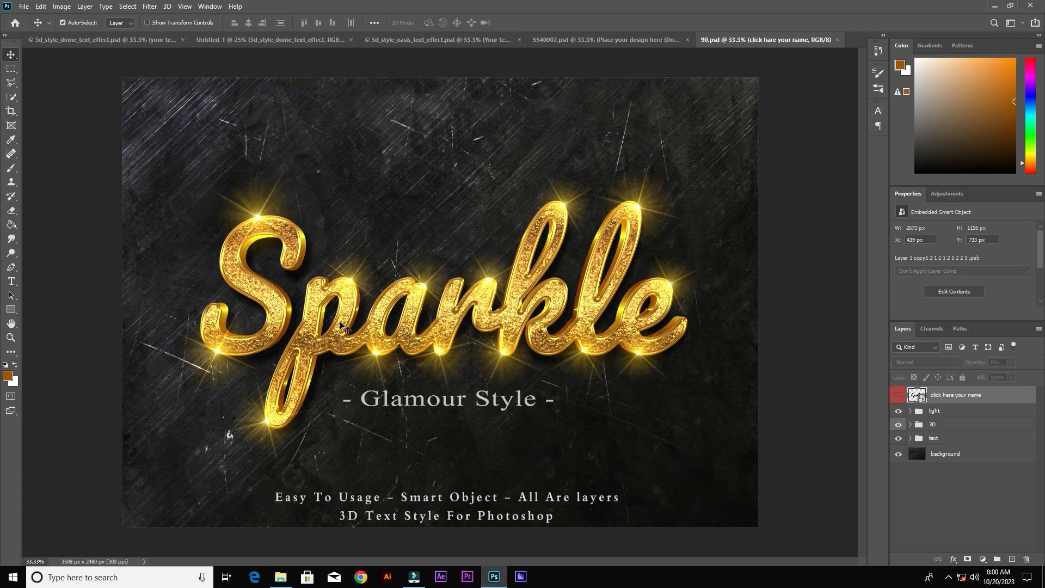
{"action": "mouse_move", "coordinate": [345, 292]}
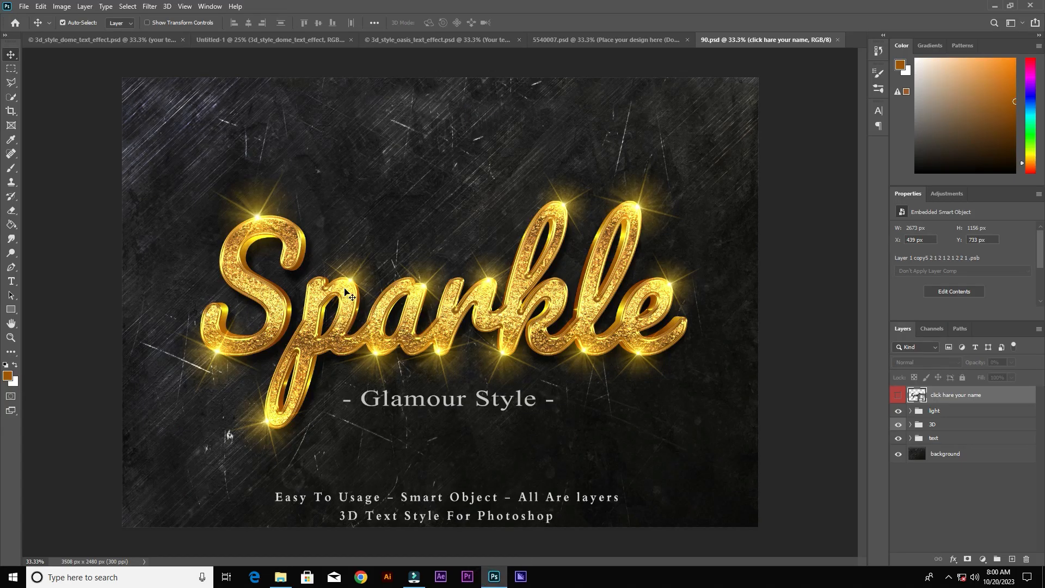